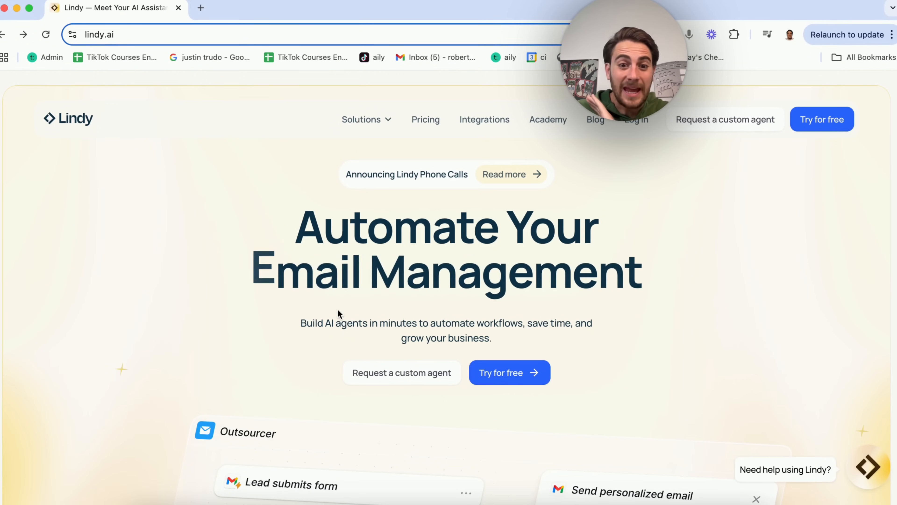
# - Browse the home dashboard and the My Lindies list, then return to the dashboard
pyautogui.scroll(-3)
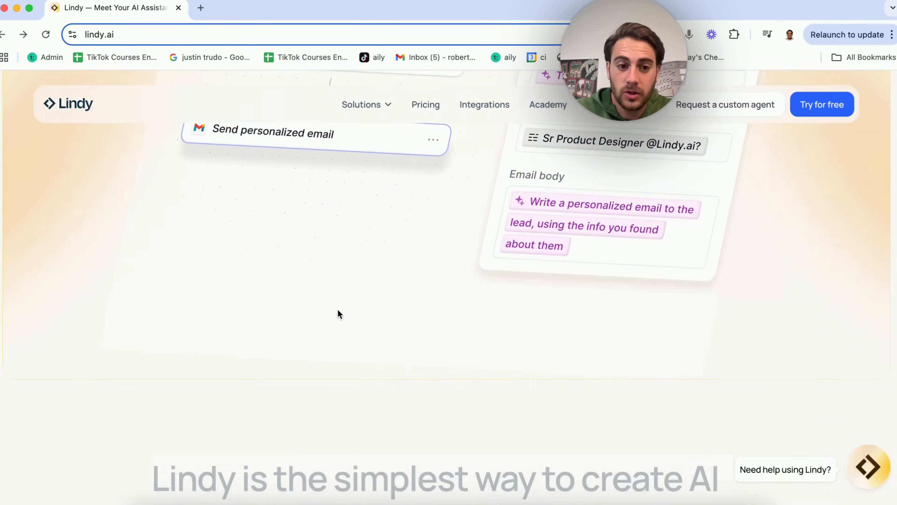
pyautogui.scroll(-3)
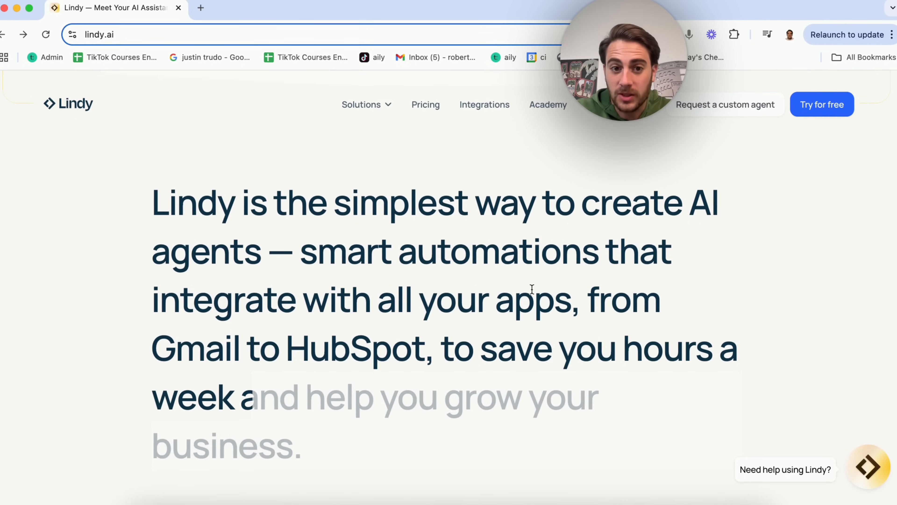
pyautogui.moveTo(469, 348)
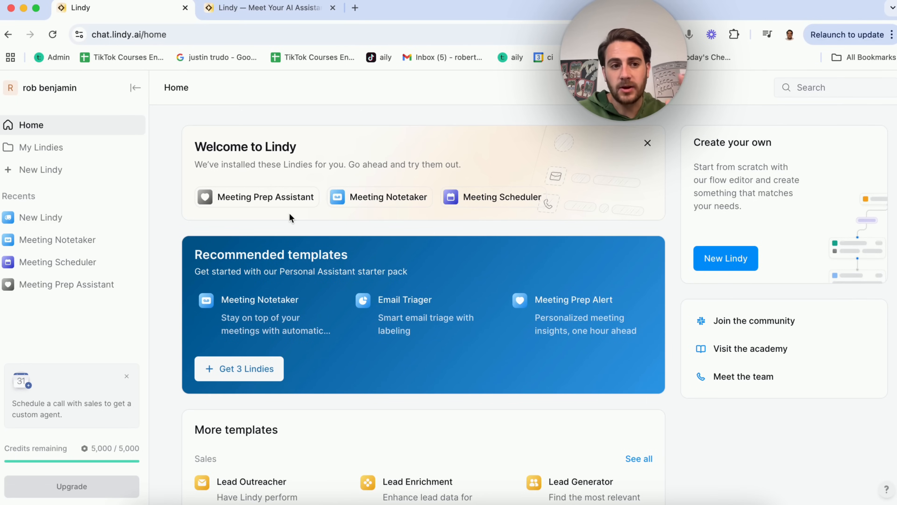
pyautogui.moveTo(488, 225)
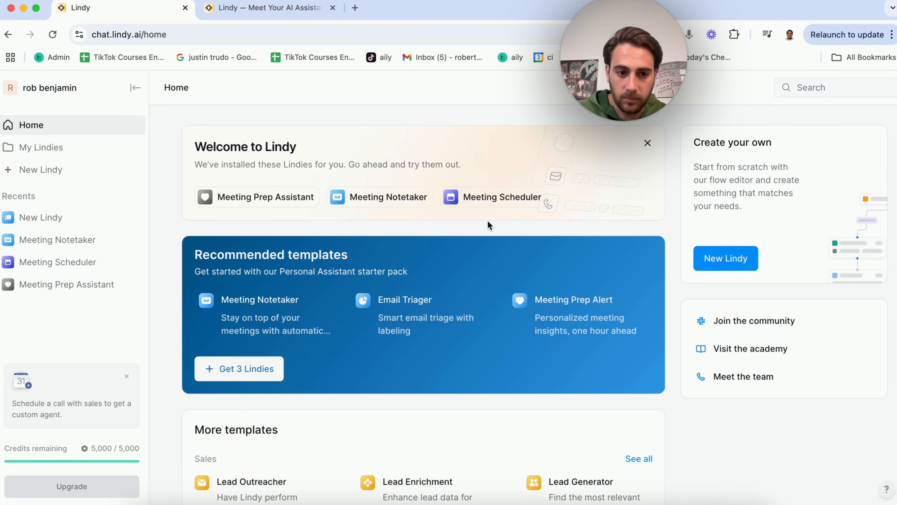
pyautogui.moveTo(358, 331)
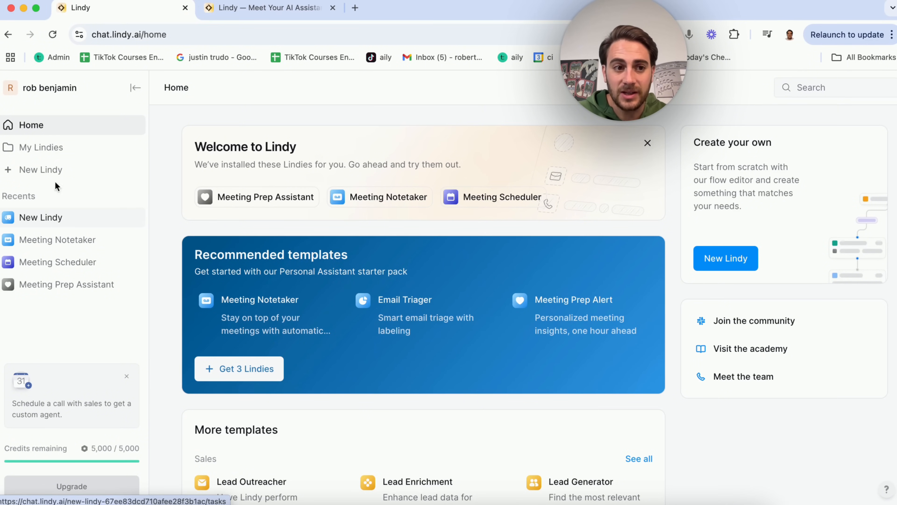
pyautogui.click(40, 148)
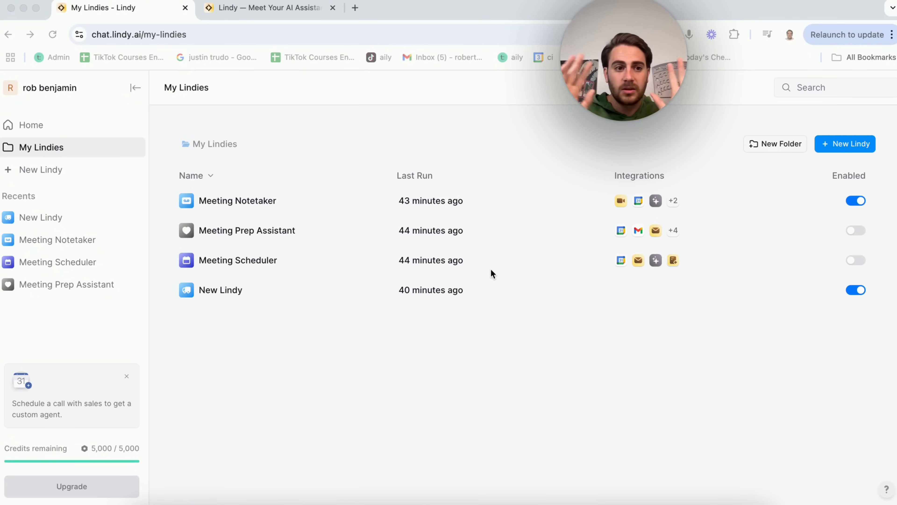
pyautogui.click(845, 143)
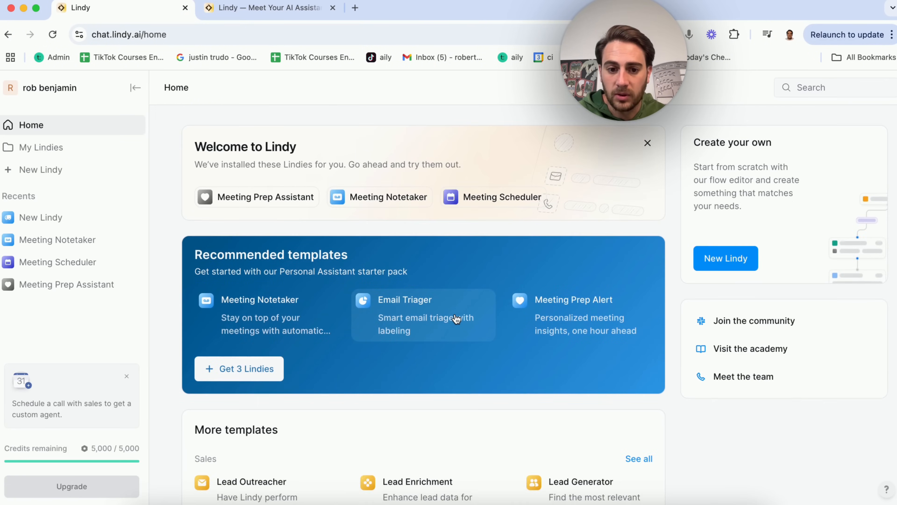
pyautogui.scroll(-3)
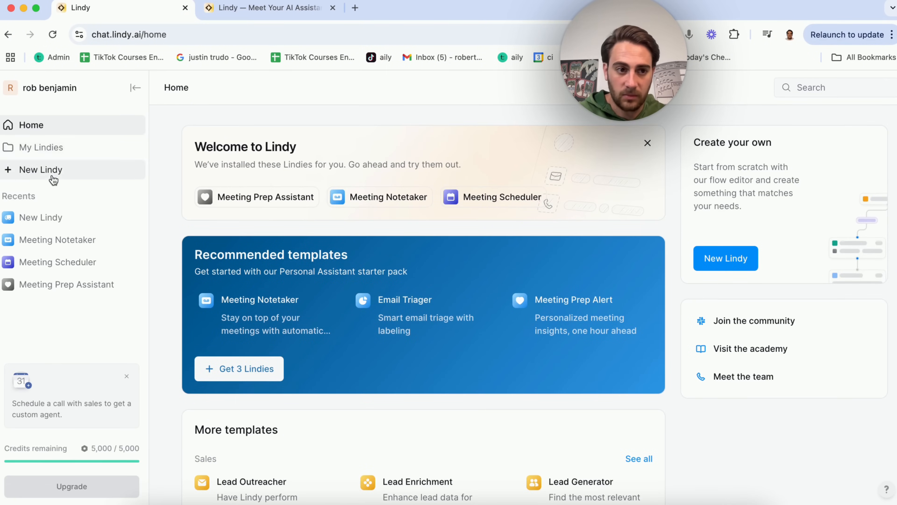
# - Create a new Lindy from scratch and browse the Salesforce triggers without choosing one
pyautogui.click(41, 169)
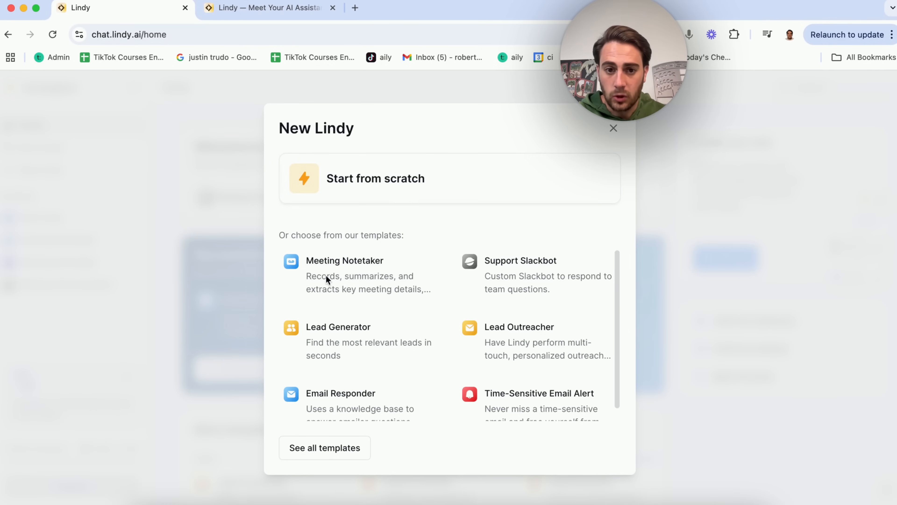
pyautogui.click(375, 178)
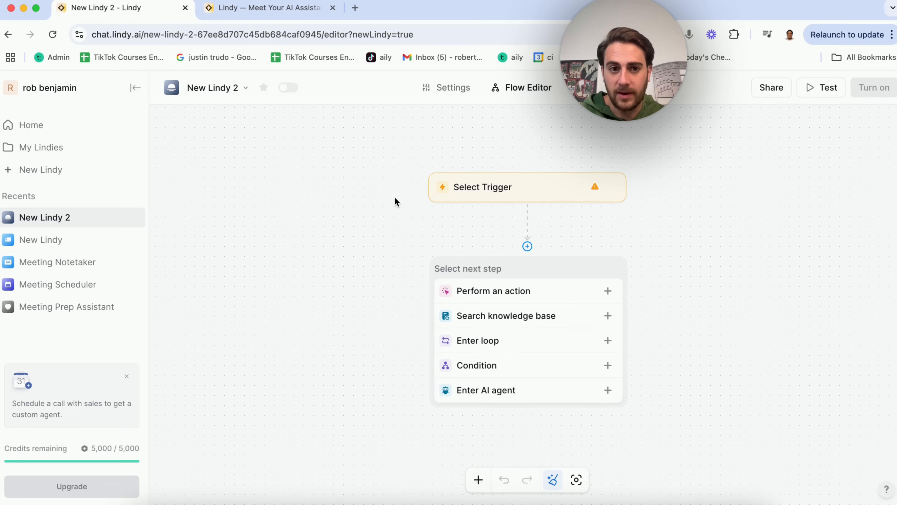
pyautogui.moveTo(511, 296)
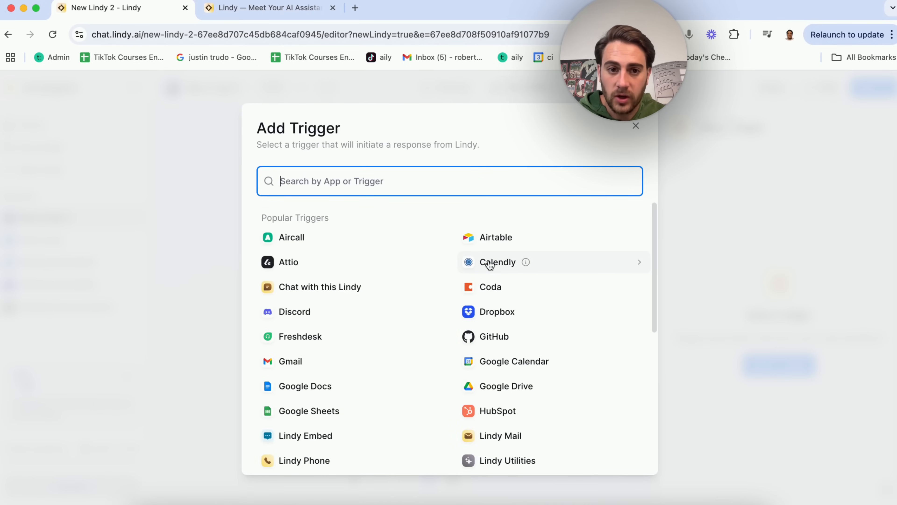
pyautogui.scroll(-3)
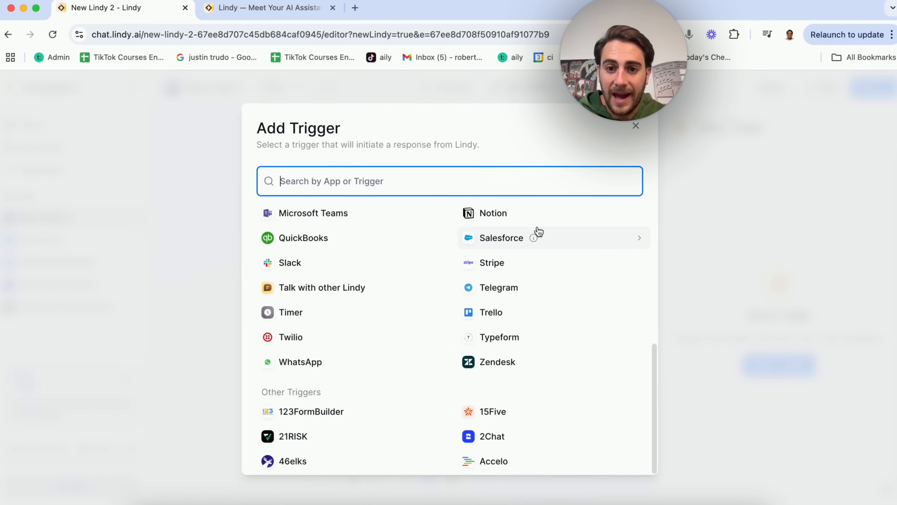
pyautogui.click(501, 237)
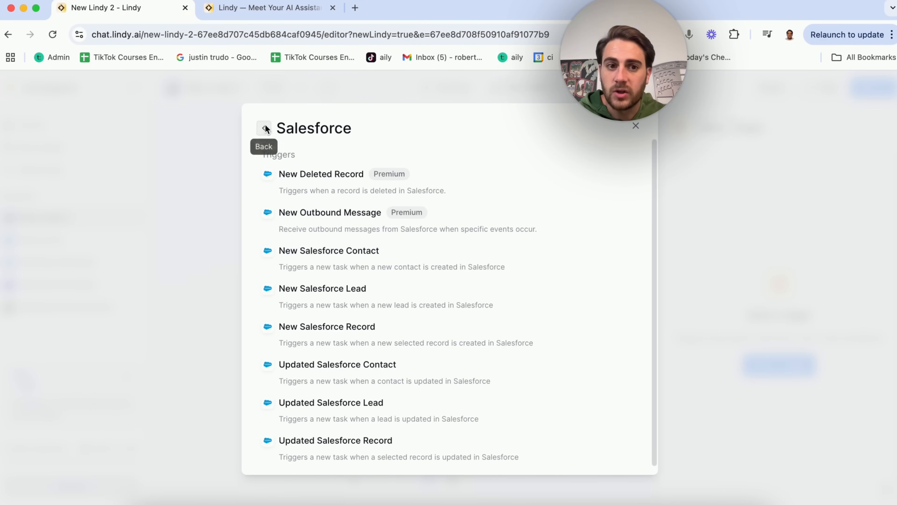
pyautogui.click(265, 128)
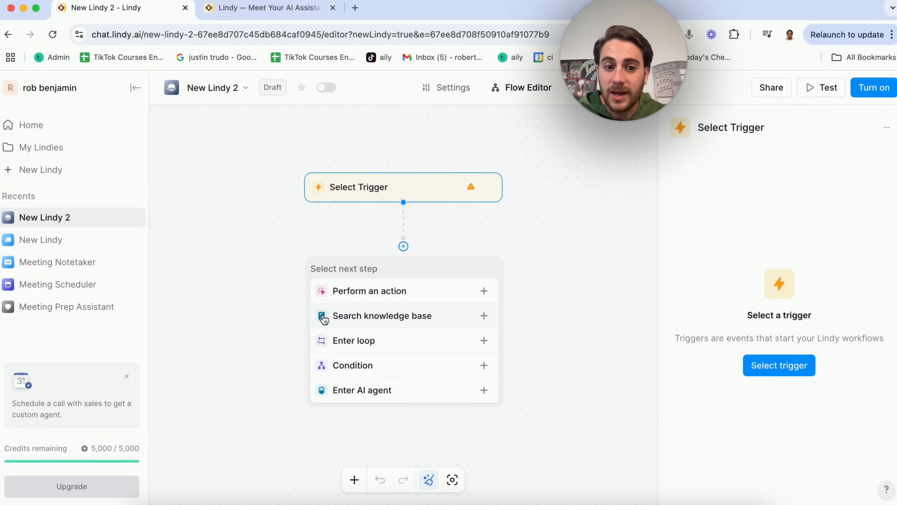
pyautogui.moveTo(418, 379)
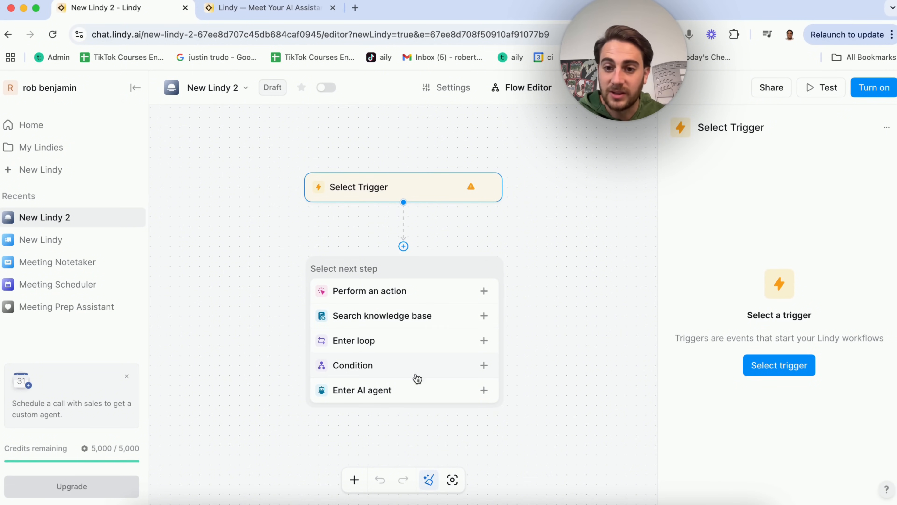
pyautogui.moveTo(369, 301)
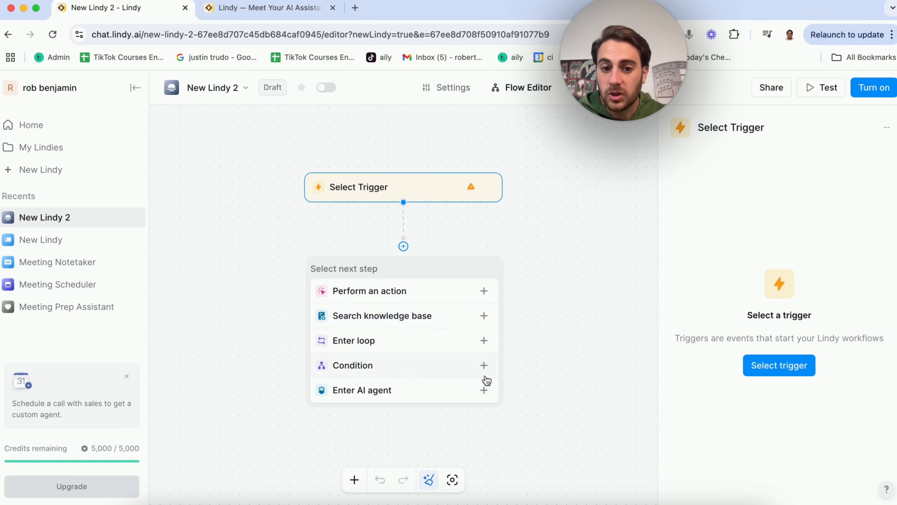
# - Add an AI Agent step after the unset trigger and review its default panel
pyautogui.click(361, 389)
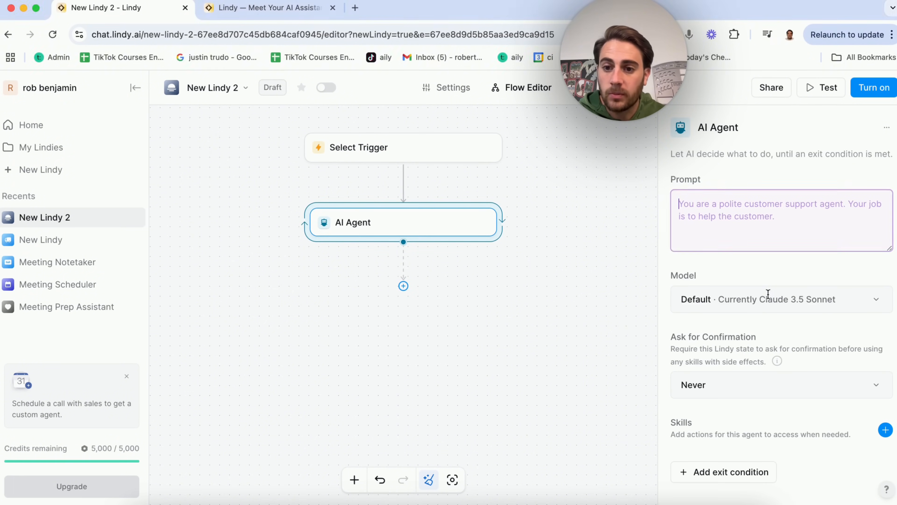
pyautogui.click(780, 299)
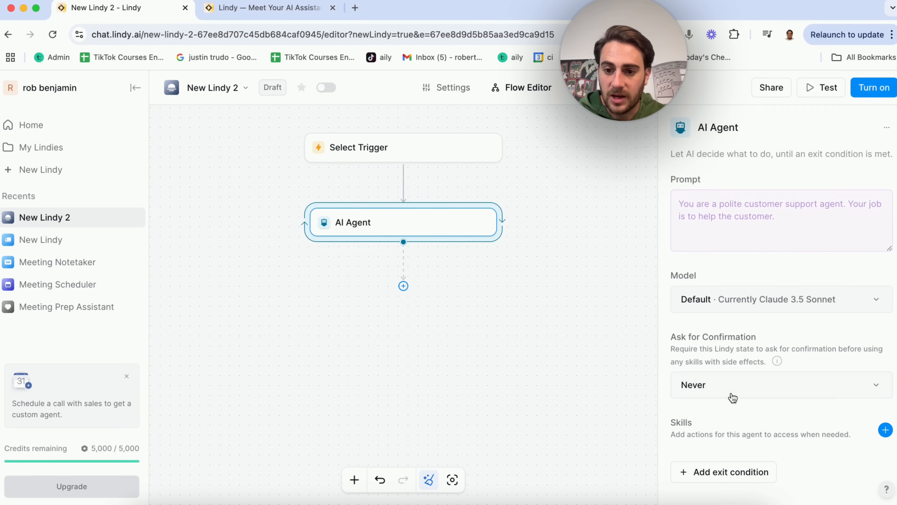
pyautogui.moveTo(705, 420)
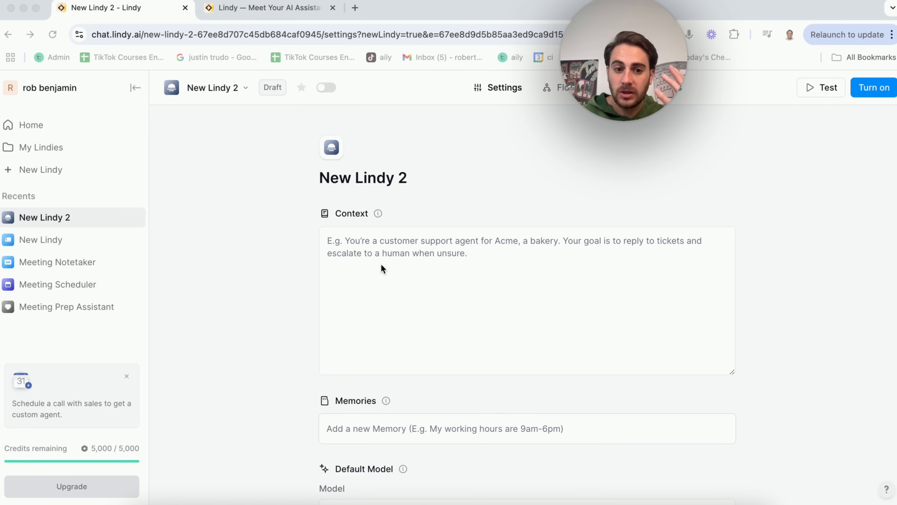
# - Review the agent settings (Context, Memories, Model, Safe Mode) unchanged, then leave, raising the unsaved-changes prompt
pyautogui.scroll(-3)
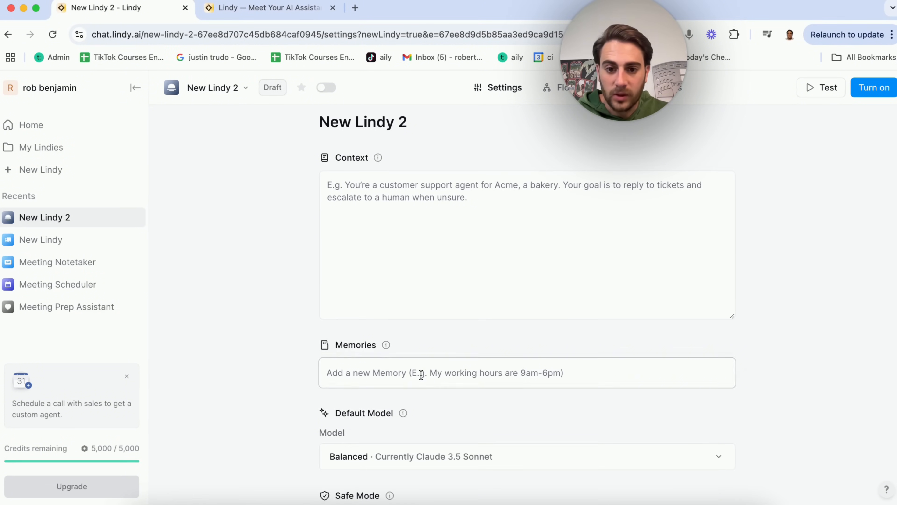
pyautogui.scroll(-3)
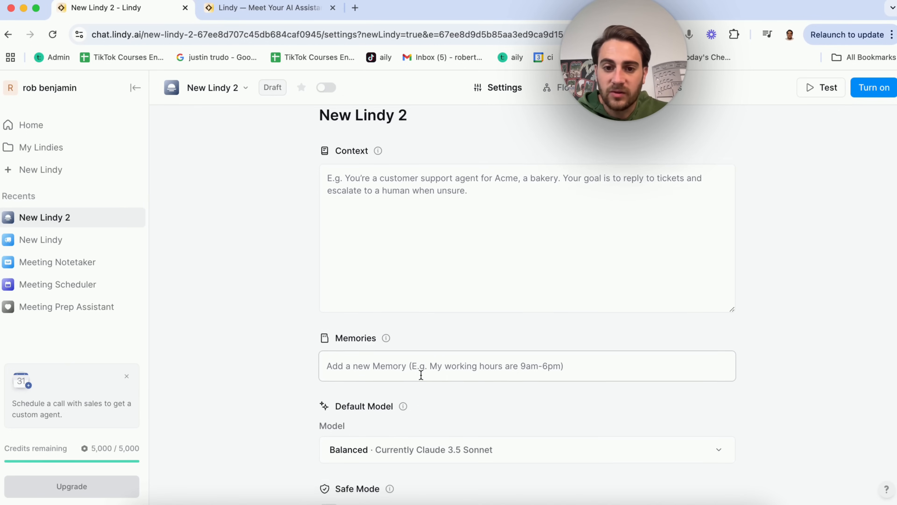
pyautogui.scroll(-3)
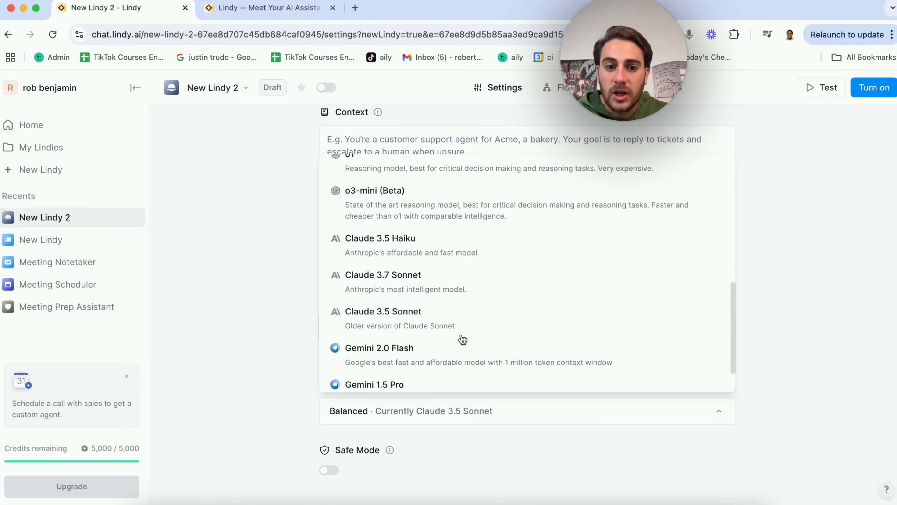
pyautogui.click(526, 411)
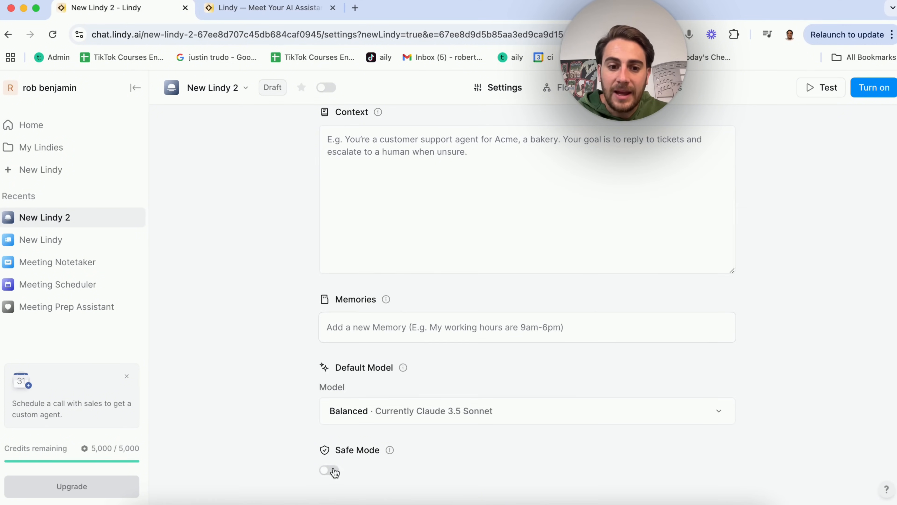
pyautogui.moveTo(390, 451)
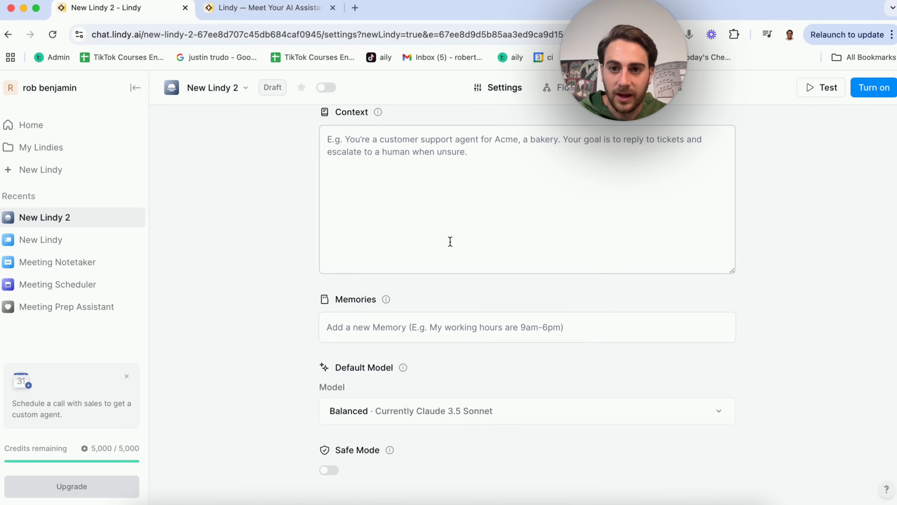
pyautogui.click(556, 87)
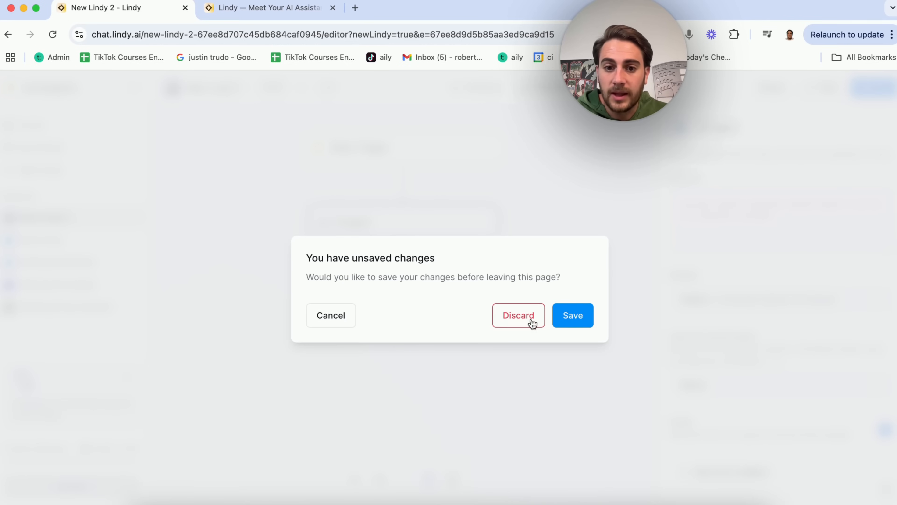
# - Discard the unsaved changes and scroll through the All Lindies official template gallery
pyautogui.click(517, 316)
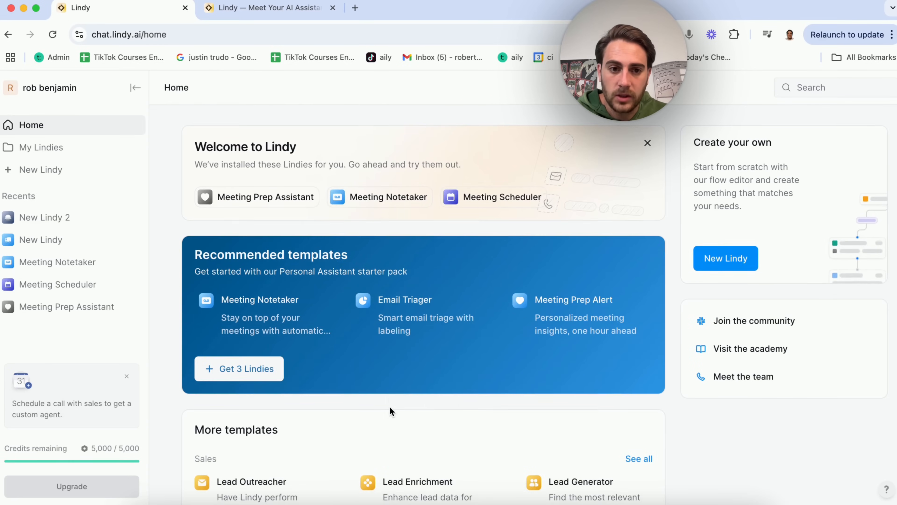
pyautogui.scroll(-3)
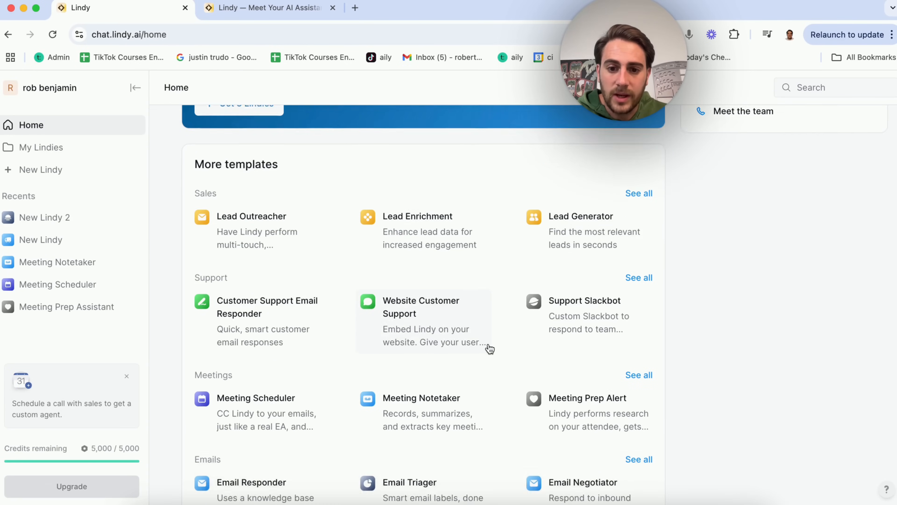
pyautogui.scroll(-3)
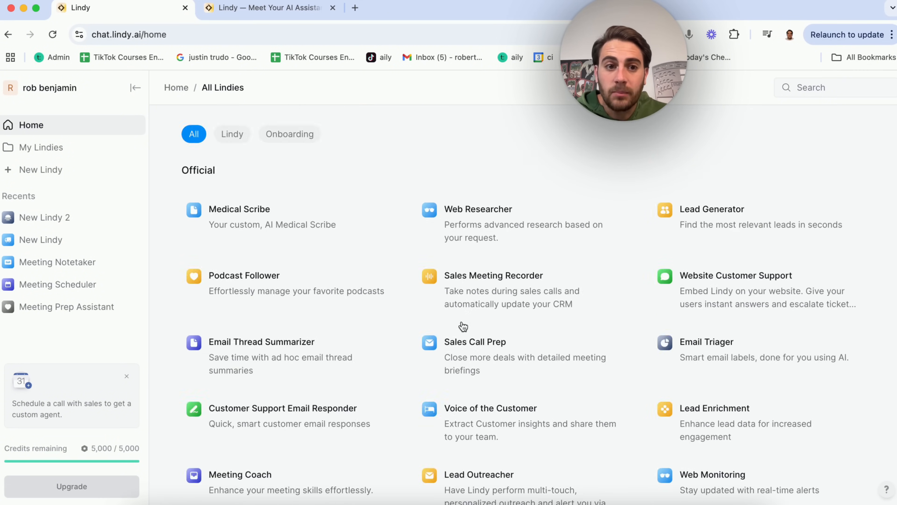
pyautogui.scroll(-3)
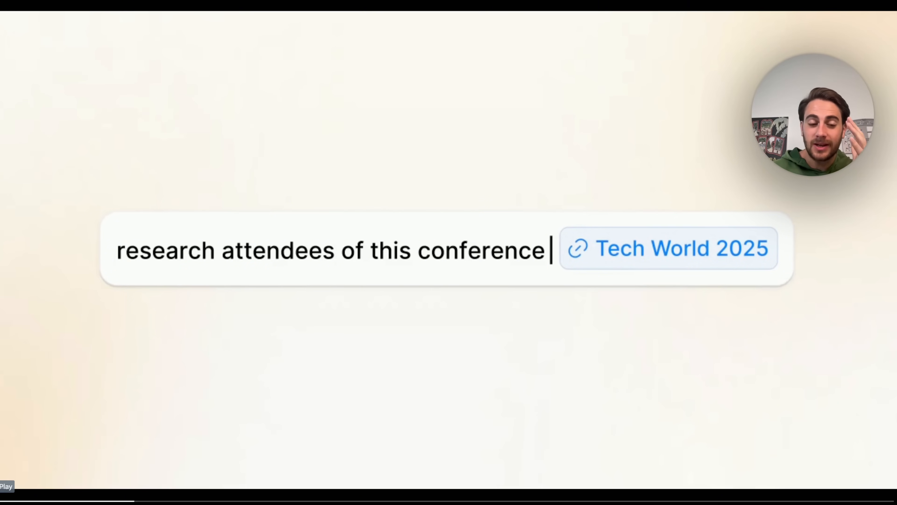
# - Watch the attendee-research demo video, then open My Lindies from the sidebar
pyautogui.click(668, 248)
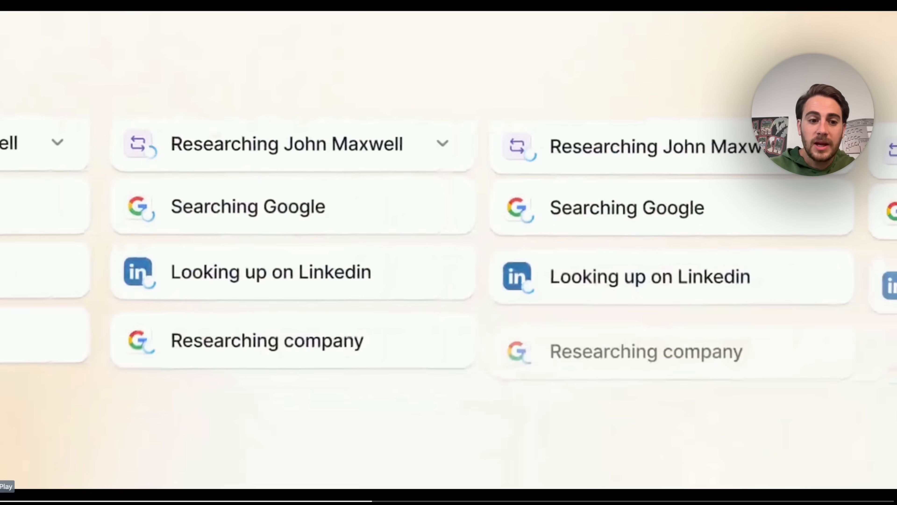
pyautogui.click(6, 486)
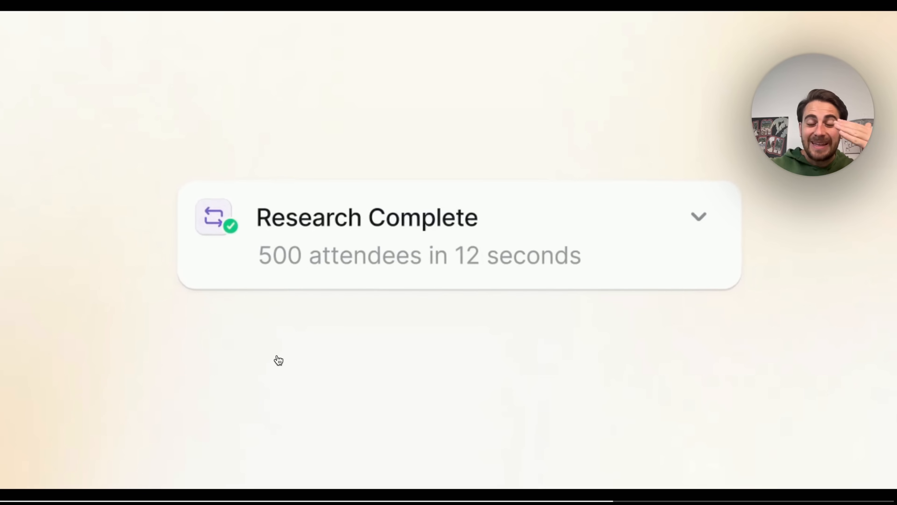
pyautogui.moveTo(282, 377)
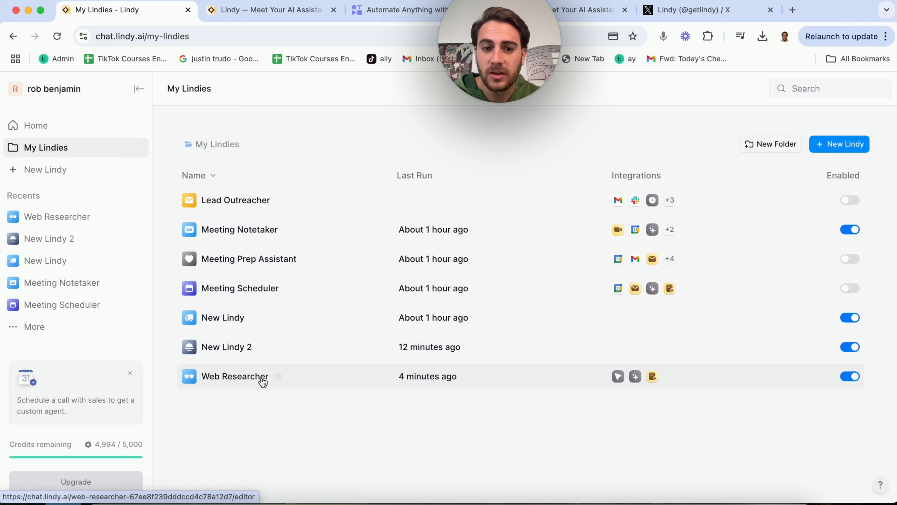
# - Open the Web Researcher agent and switch to its Tasks chat
pyautogui.click(234, 375)
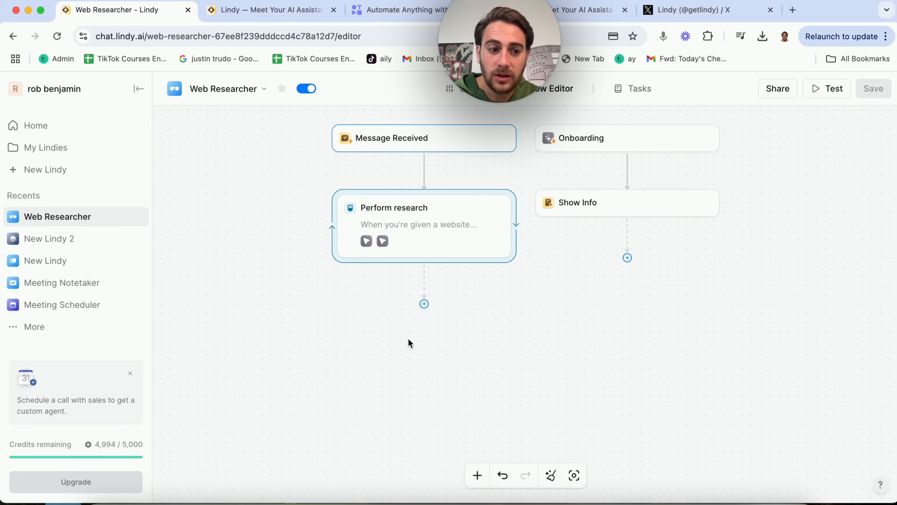
pyautogui.moveTo(762, 128)
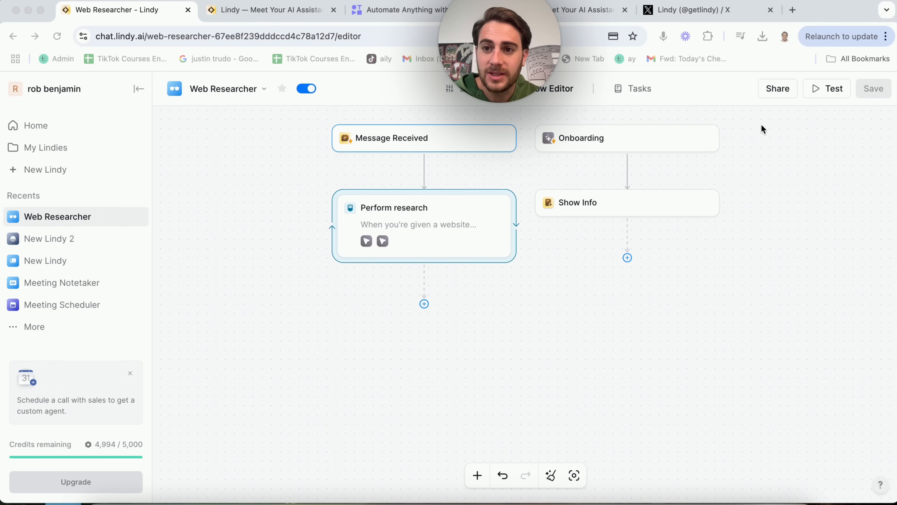
pyautogui.click(639, 88)
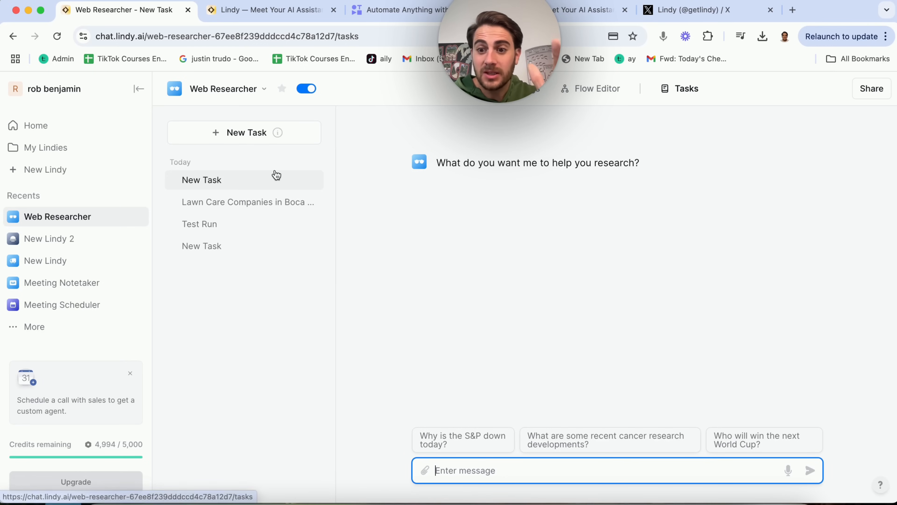
pyautogui.moveTo(291, 170)
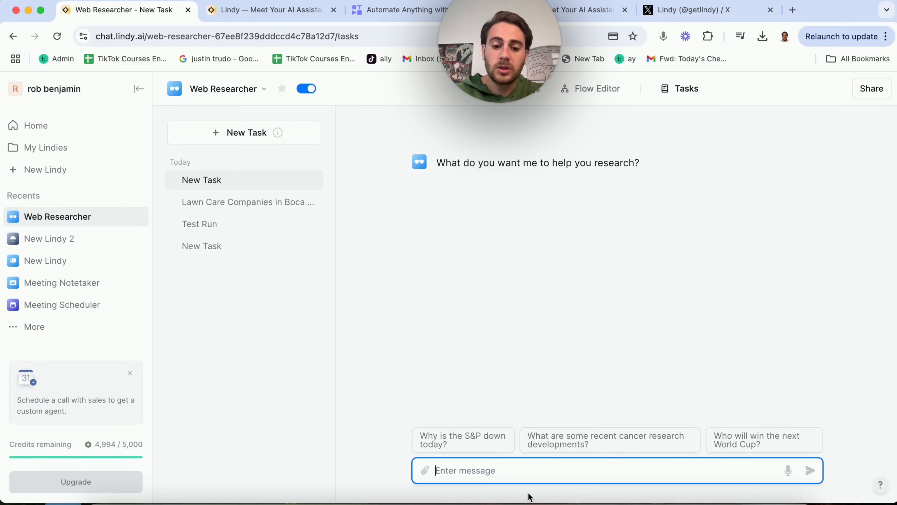
# - Send a request for pool care companies in Boca Raton, FL with contact information
pyautogui.write('Please find')
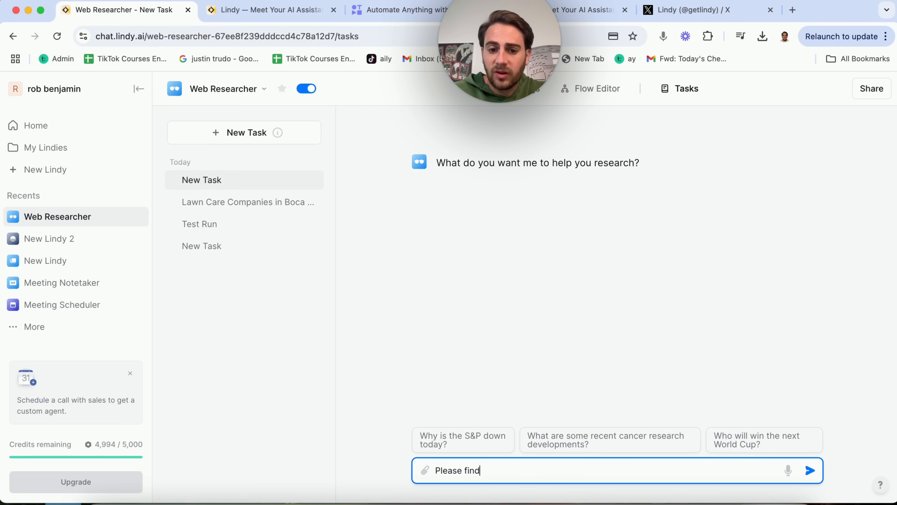
pyautogui.write('me a list of pool care companies')
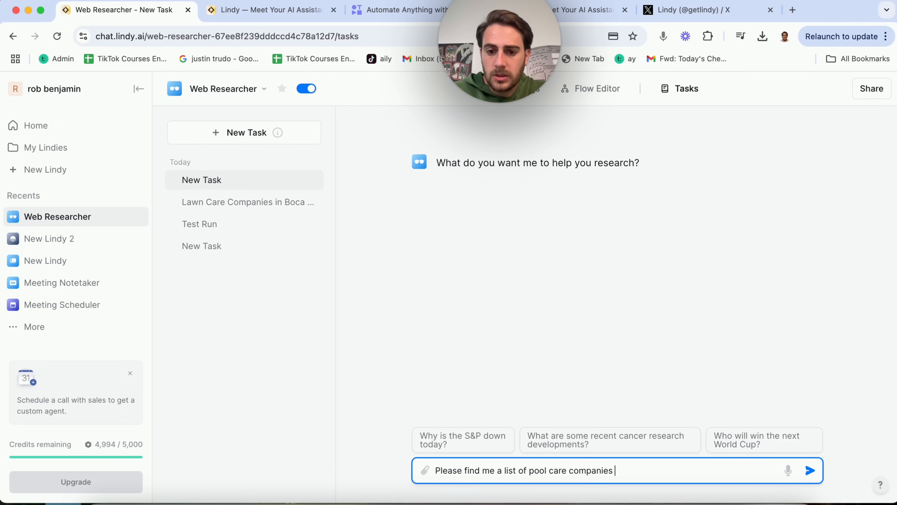
pyautogui.write('in Boca Raton')
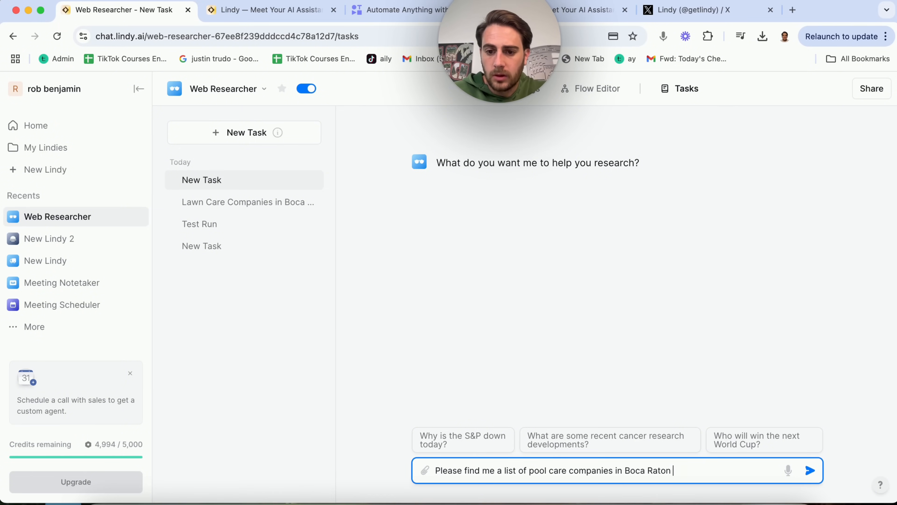
pyautogui.write(', FL and give me their information so I')
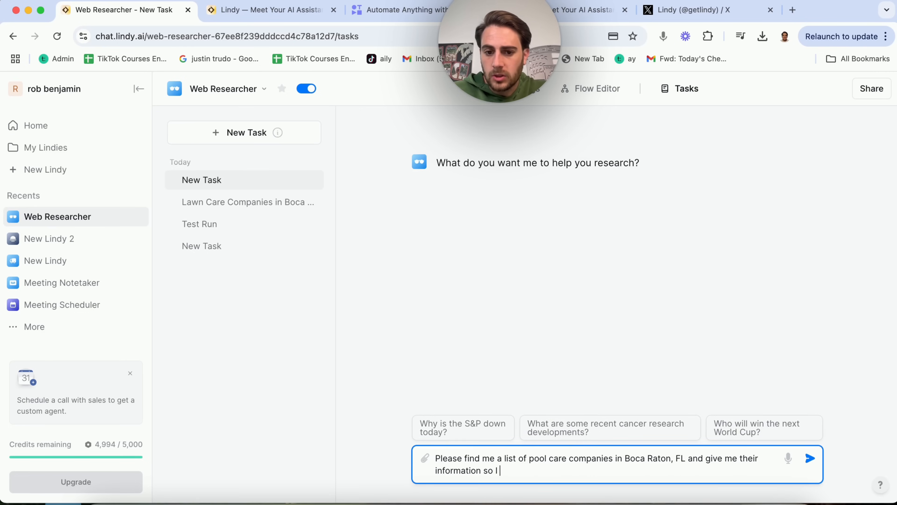
pyautogui.write('can reach out')
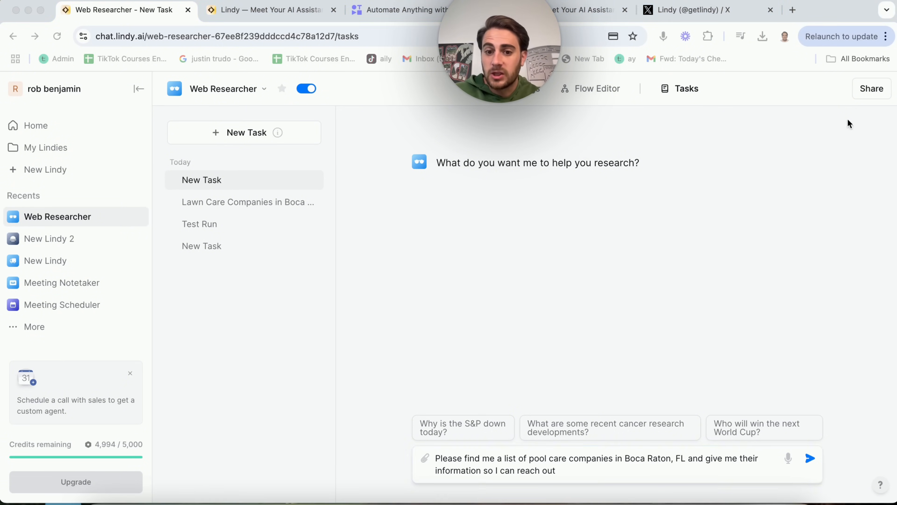
pyautogui.moveTo(851, 110)
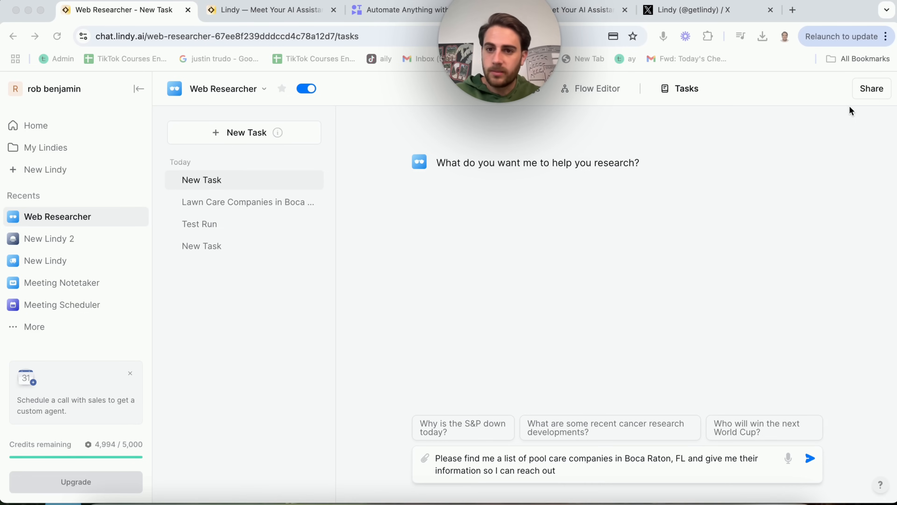
pyautogui.moveTo(718, 229)
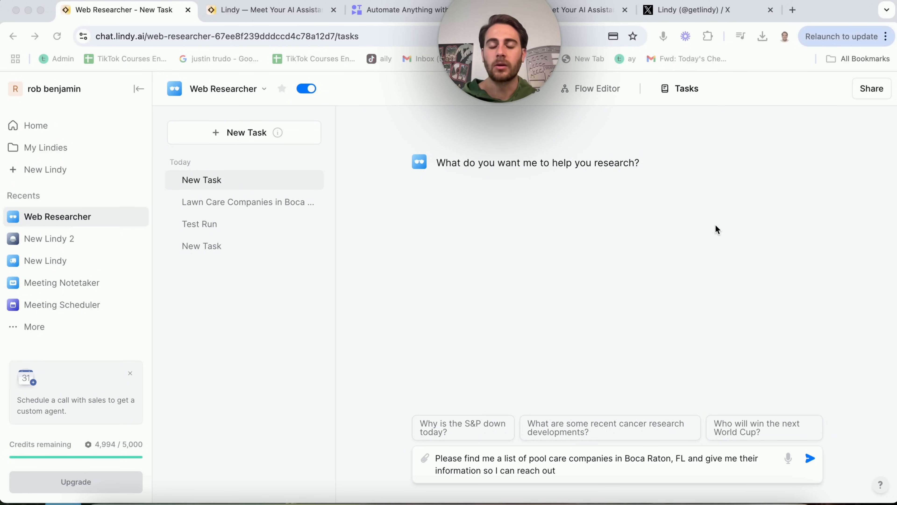
pyautogui.click(809, 458)
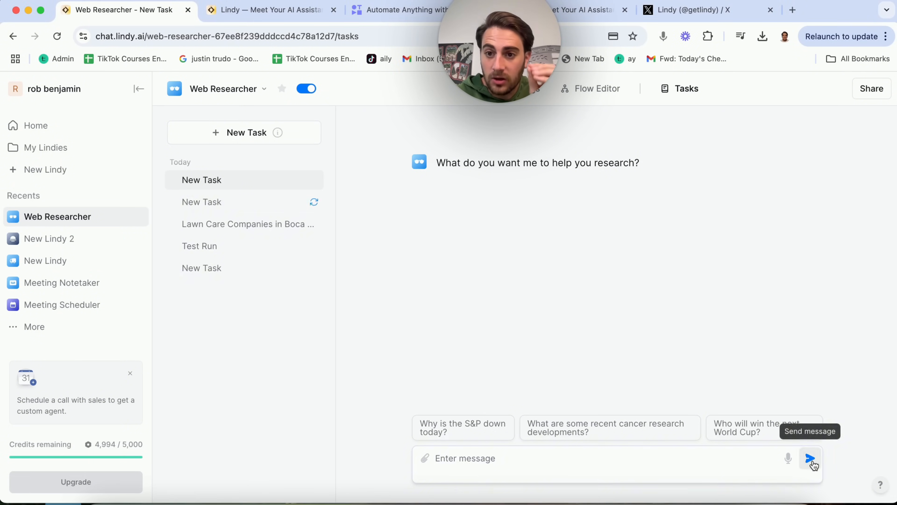
pyautogui.click(809, 458)
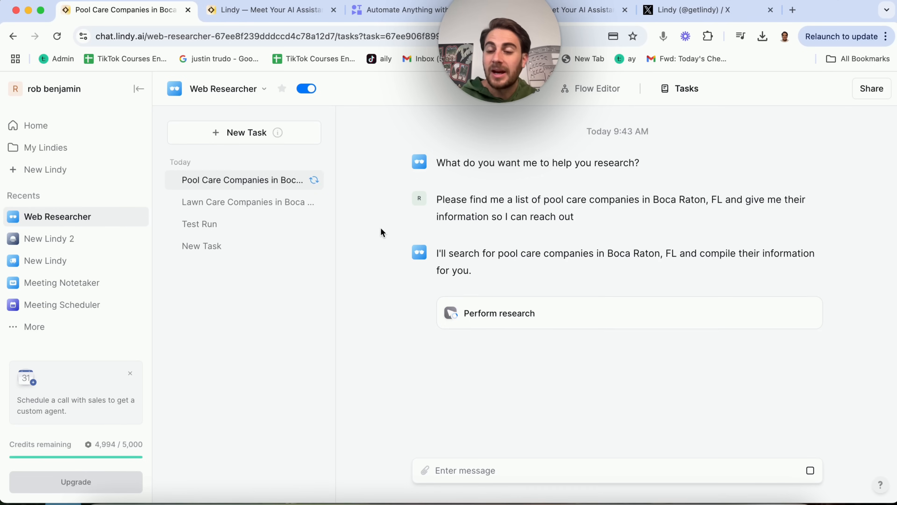
pyautogui.moveTo(580, 313)
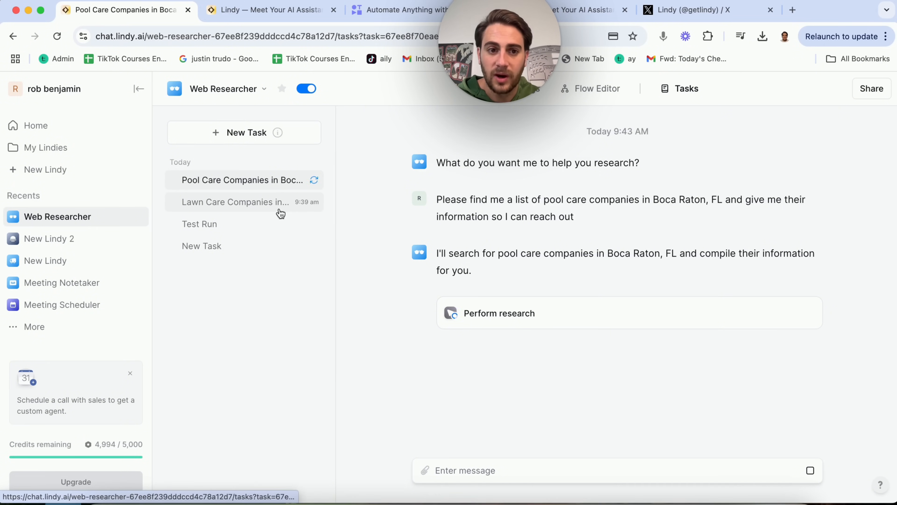
# - Open the lawn care task, expand the Perform research step and reveal the sixth raw result's fields
pyautogui.click(235, 202)
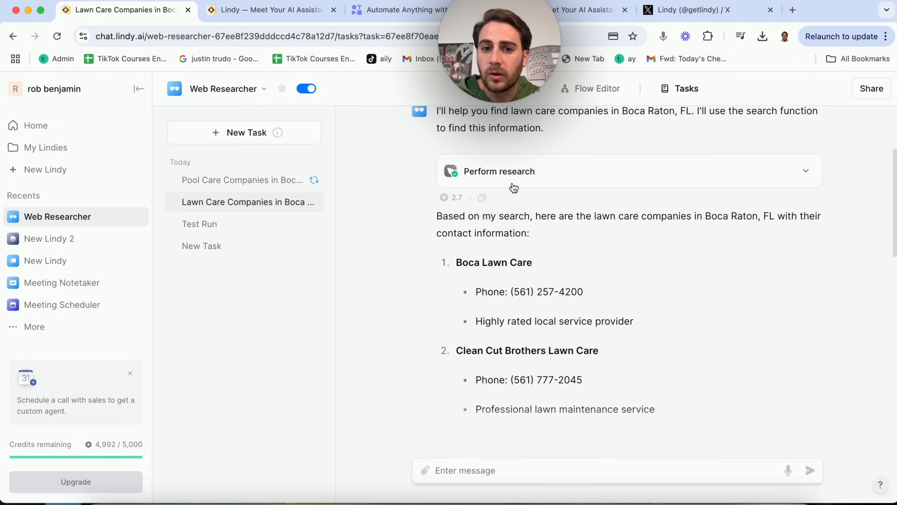
pyautogui.click(499, 171)
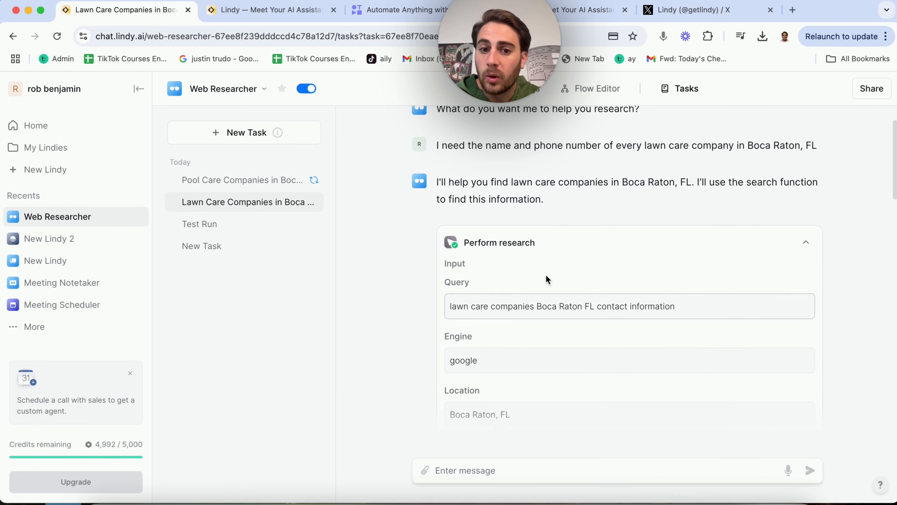
pyautogui.scroll(-3)
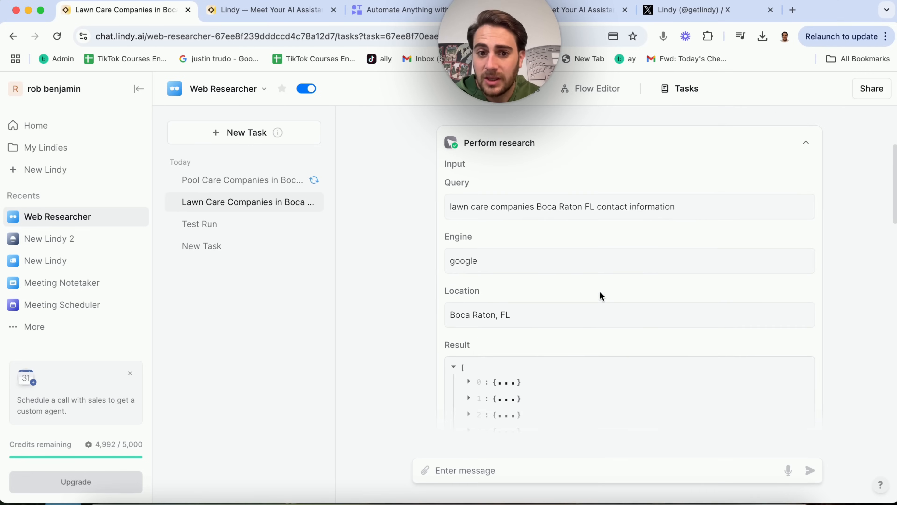
pyautogui.scroll(-3)
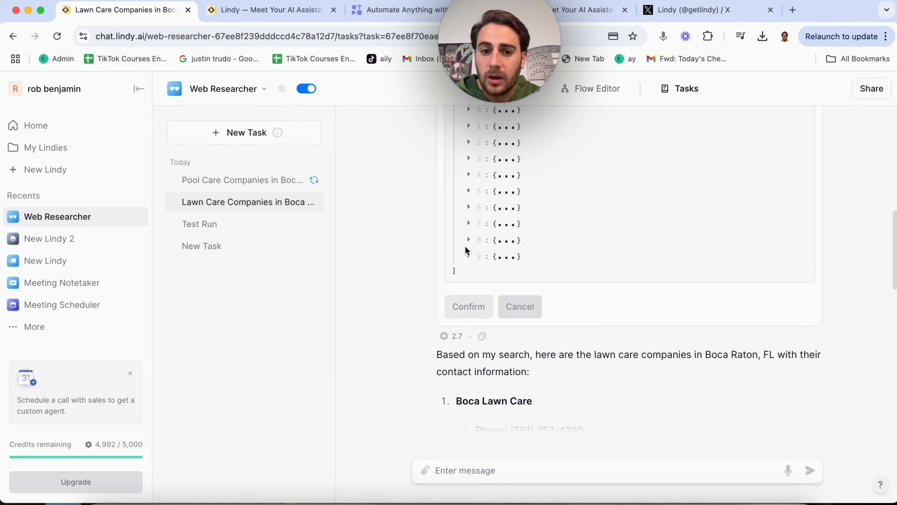
pyautogui.click(469, 238)
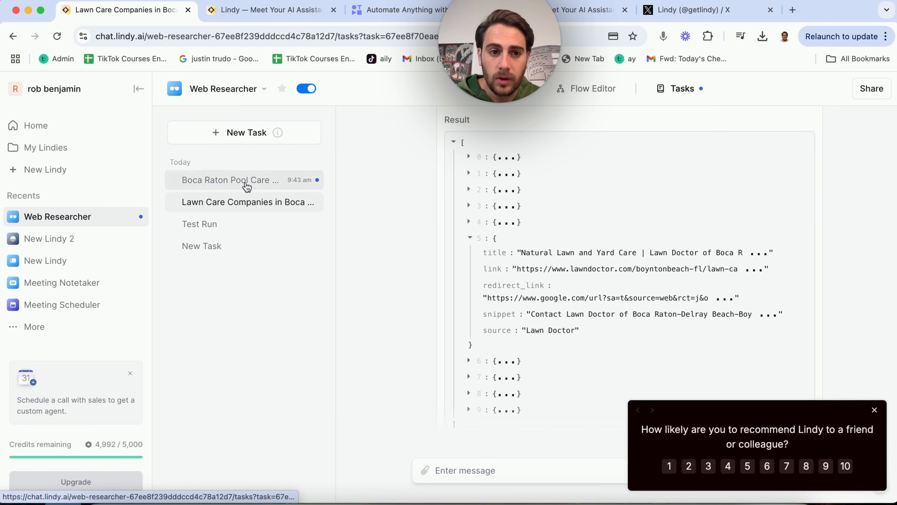
# - Open the Boca Raton Pool Care Companies task and read its finished company list
pyautogui.click(231, 179)
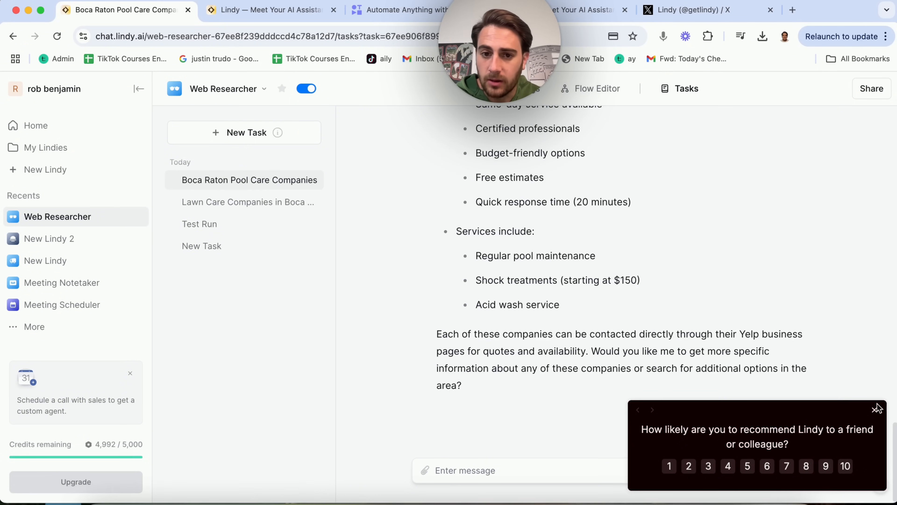
pyautogui.scroll(-3)
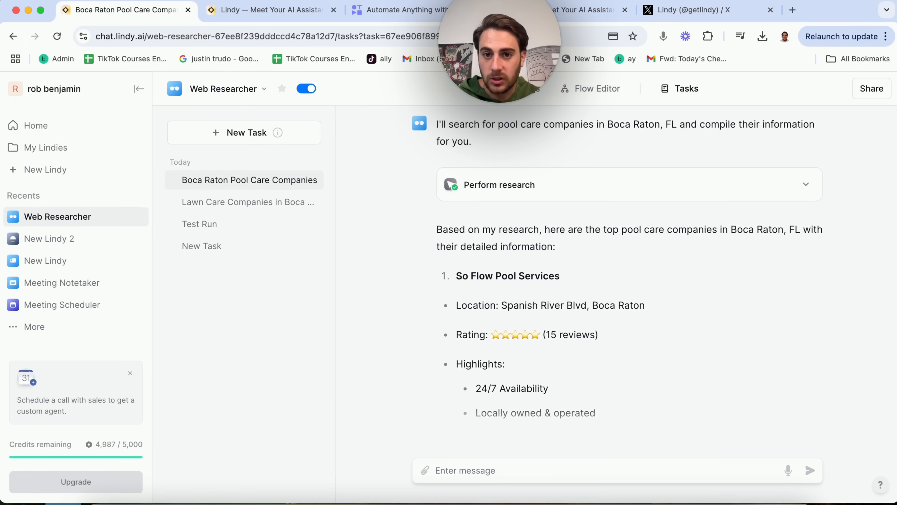
# - Add a loop step after Perform research in the flow and dismiss the next-step list
pyautogui.click(591, 88)
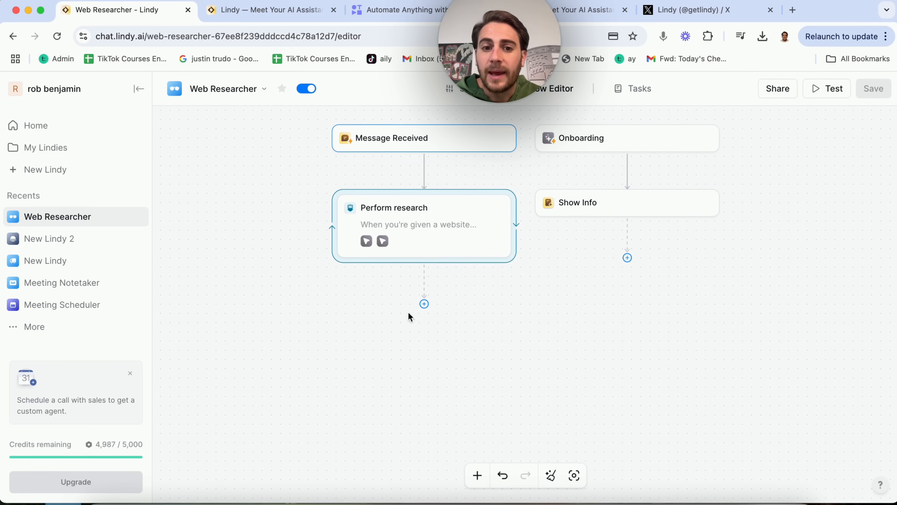
pyautogui.click(423, 303)
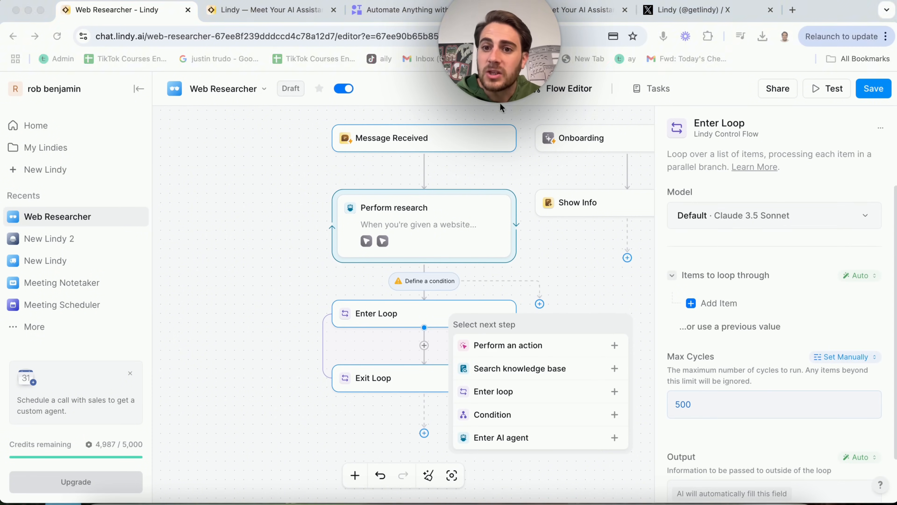
pyautogui.moveTo(731, 182)
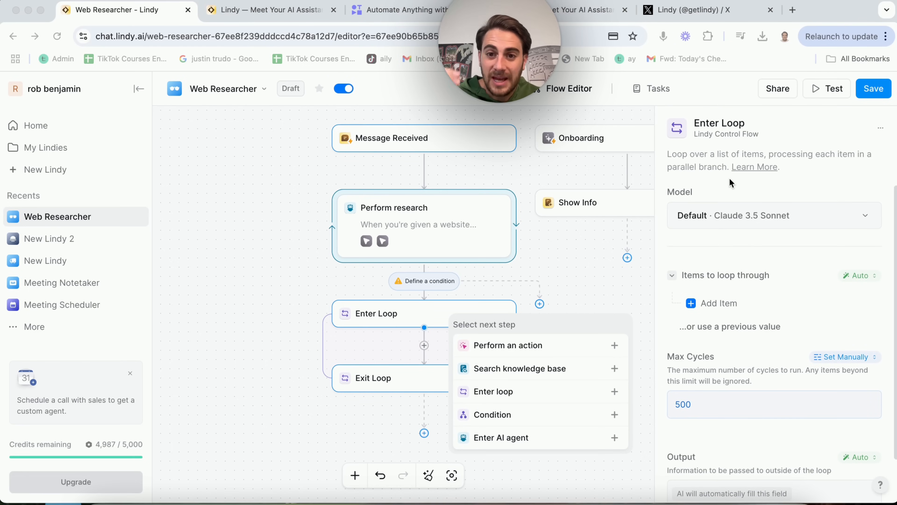
pyautogui.moveTo(747, 220)
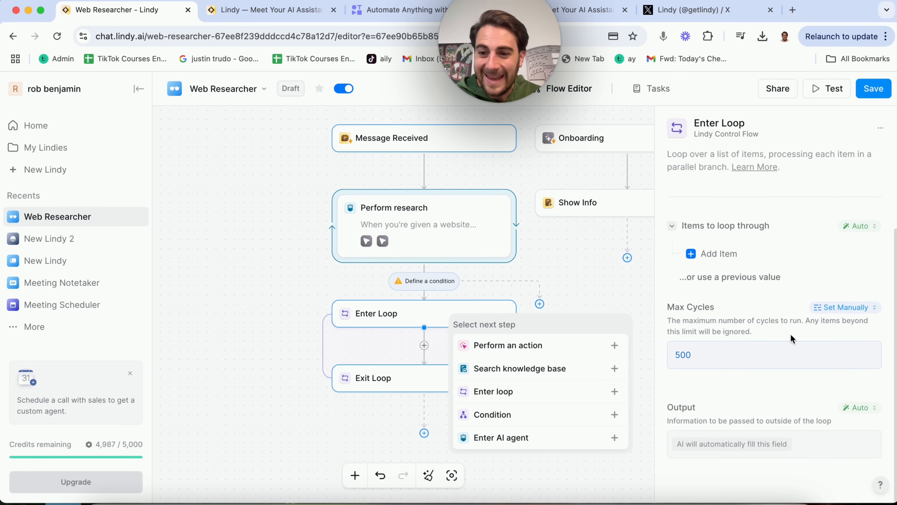
pyautogui.click(843, 307)
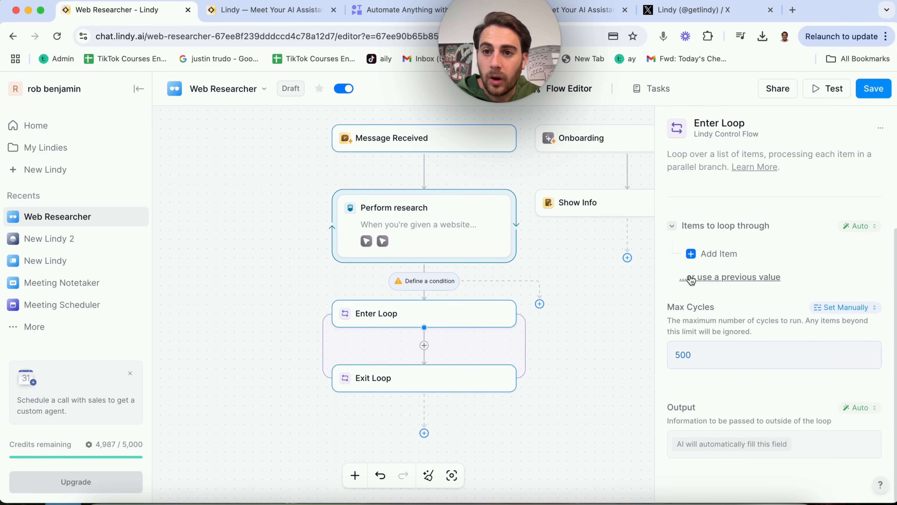
pyautogui.moveTo(803, 222)
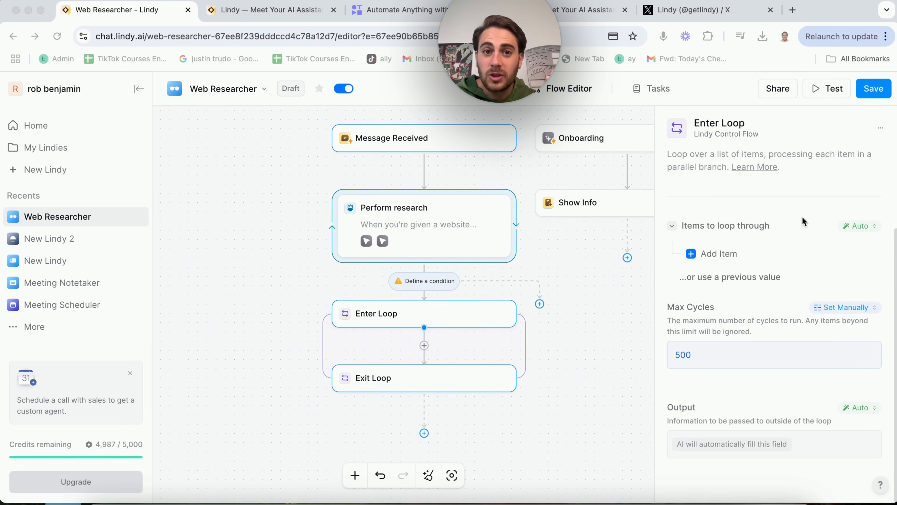
pyautogui.moveTo(409, 182)
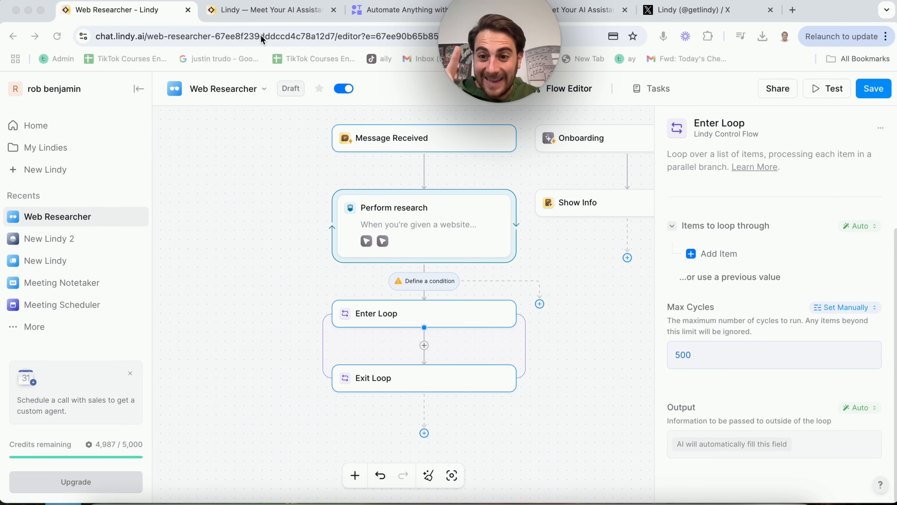
# - Switch to the lindy.ai site and open the Phone Calls page from the Solutions menu
pyautogui.click(269, 10)
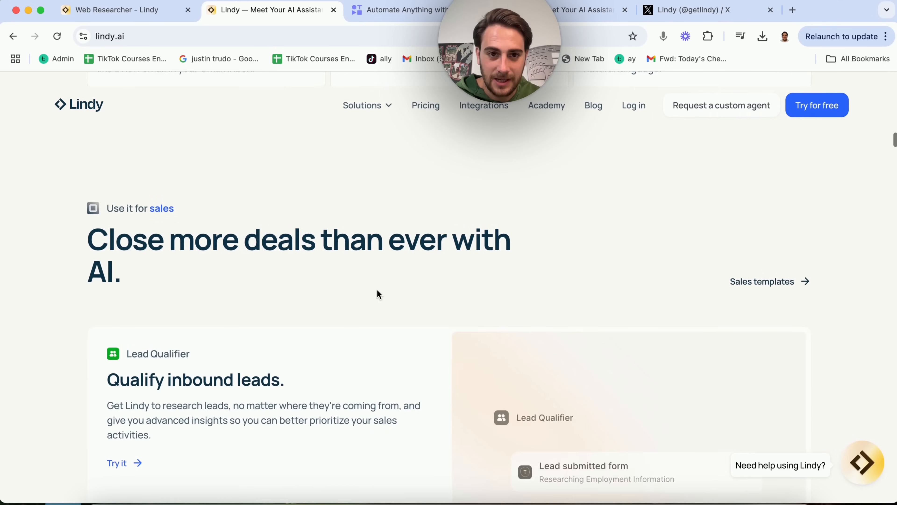
pyautogui.click(362, 106)
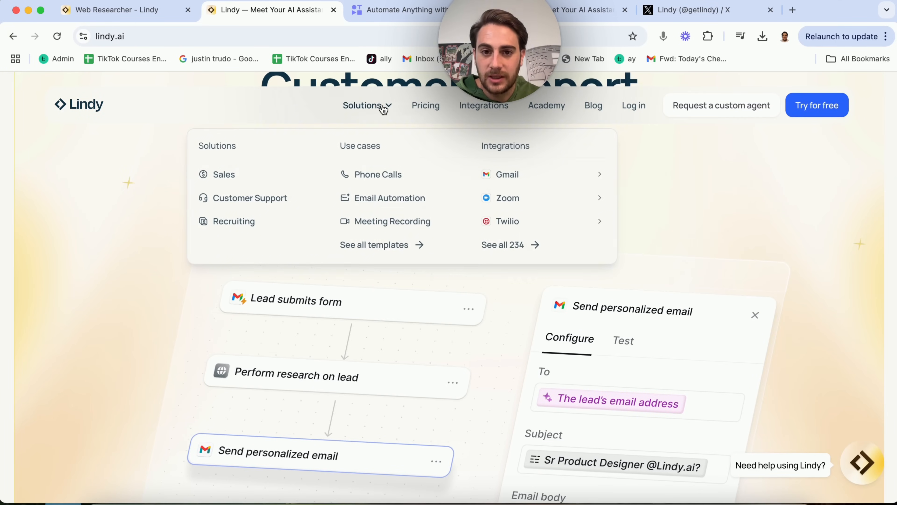
pyautogui.moveTo(415, 253)
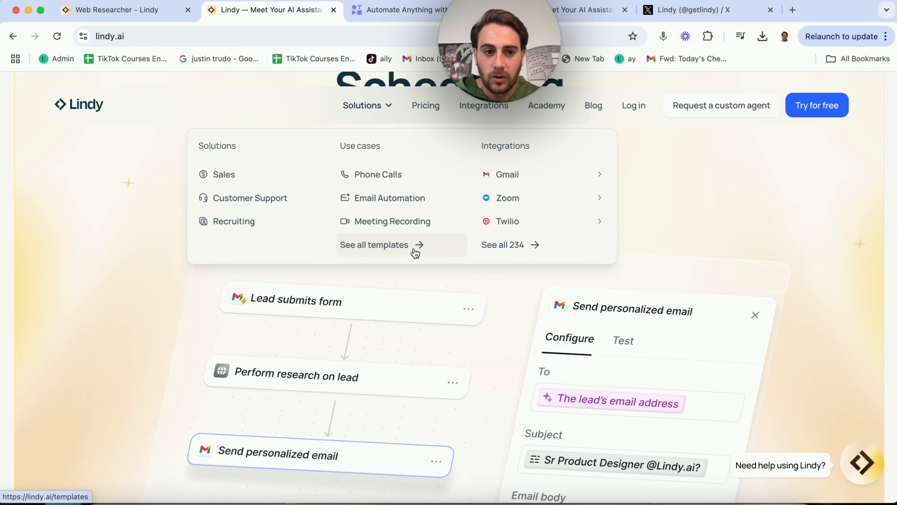
pyautogui.moveTo(377, 173)
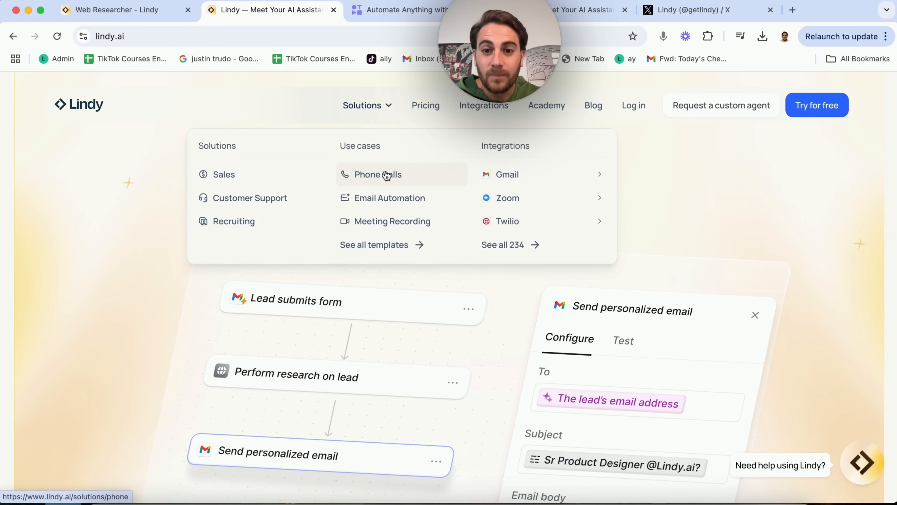
pyautogui.click(377, 174)
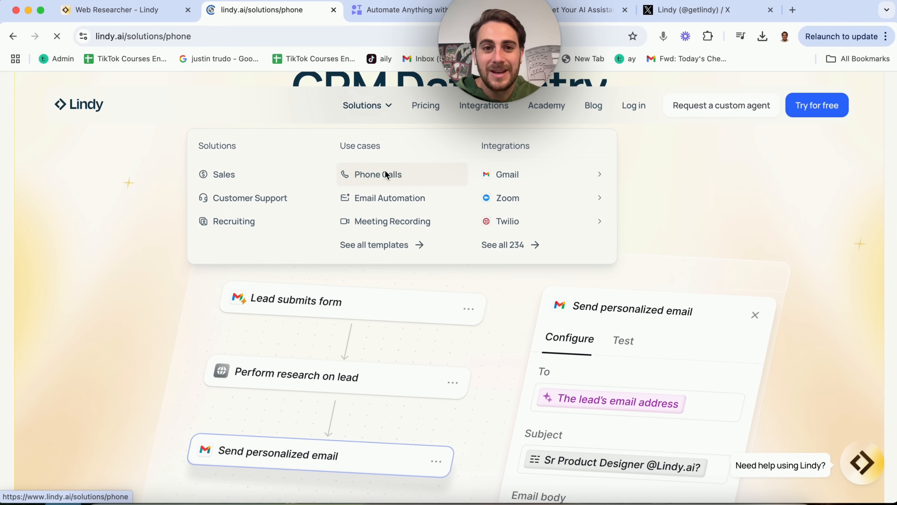
pyautogui.click(377, 174)
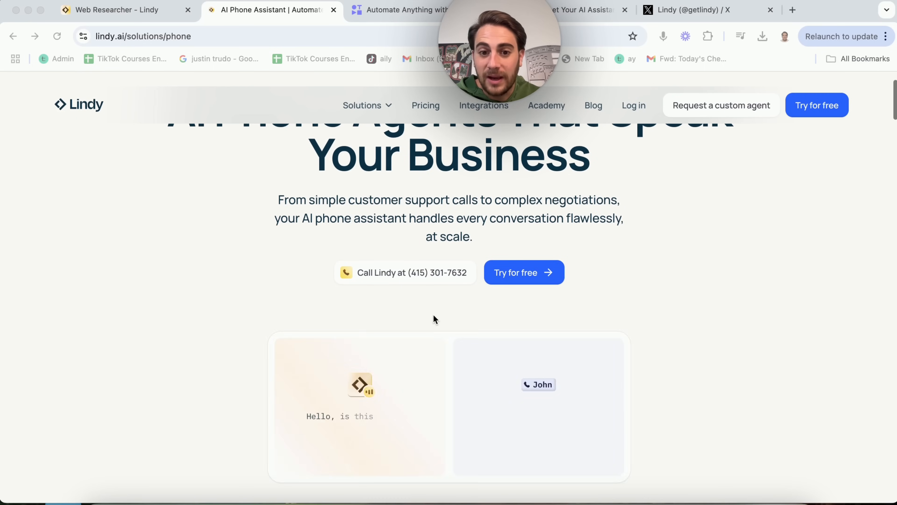
# - Scroll through the AI Phone Agents page's use cases and back toward the top
pyautogui.scroll(-3)
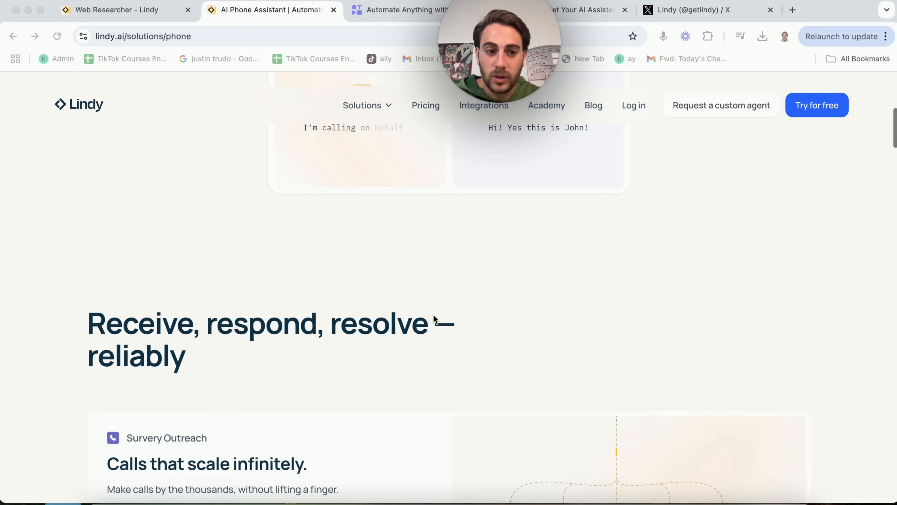
pyautogui.scroll(-3)
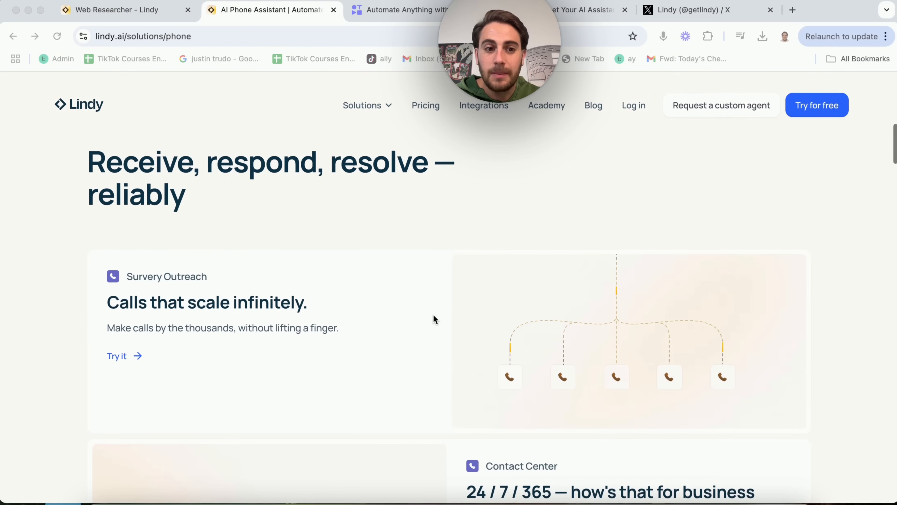
pyautogui.scroll(-3)
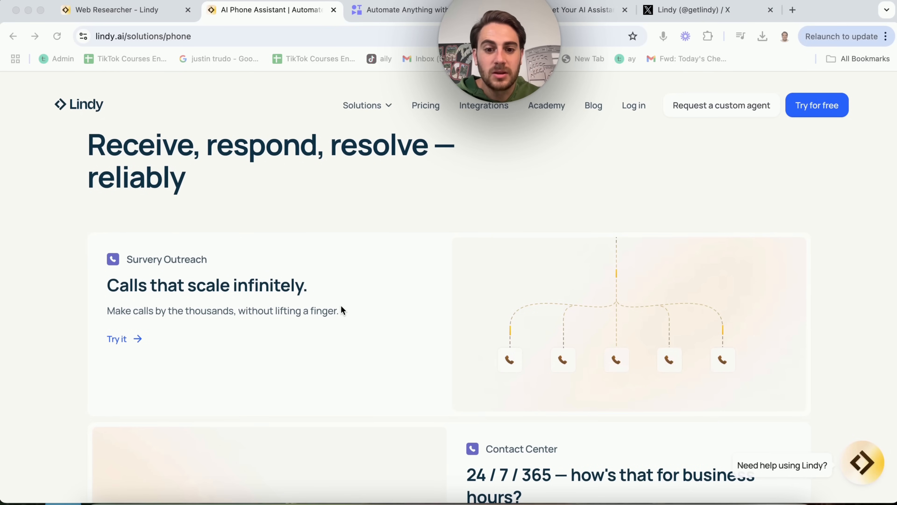
pyautogui.scroll(-3)
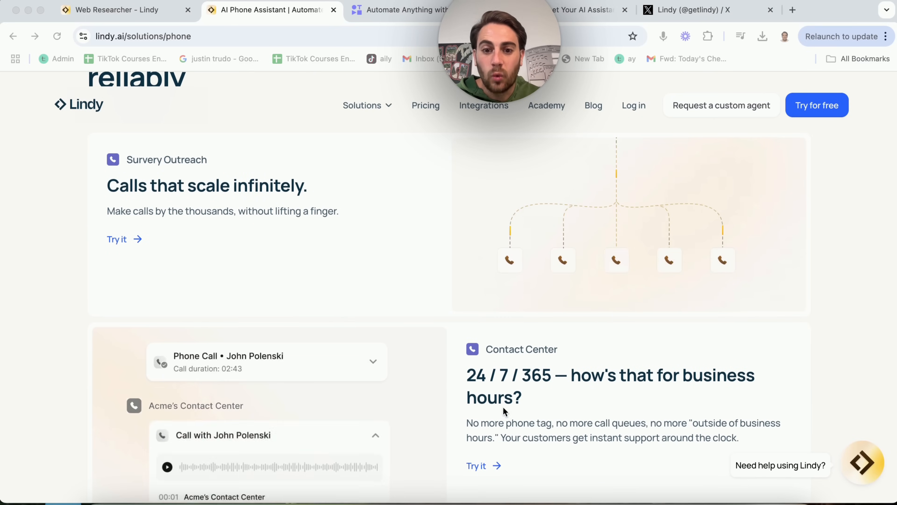
pyautogui.scroll(-3)
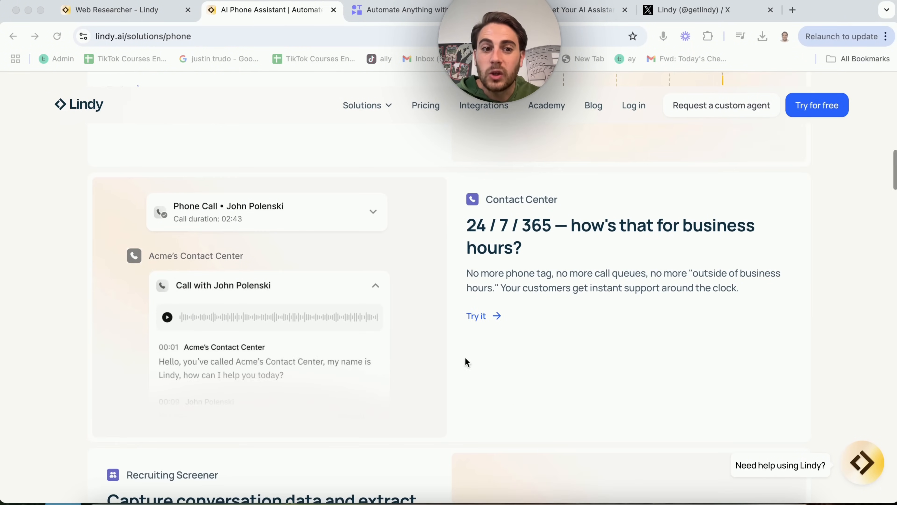
pyautogui.scroll(-3)
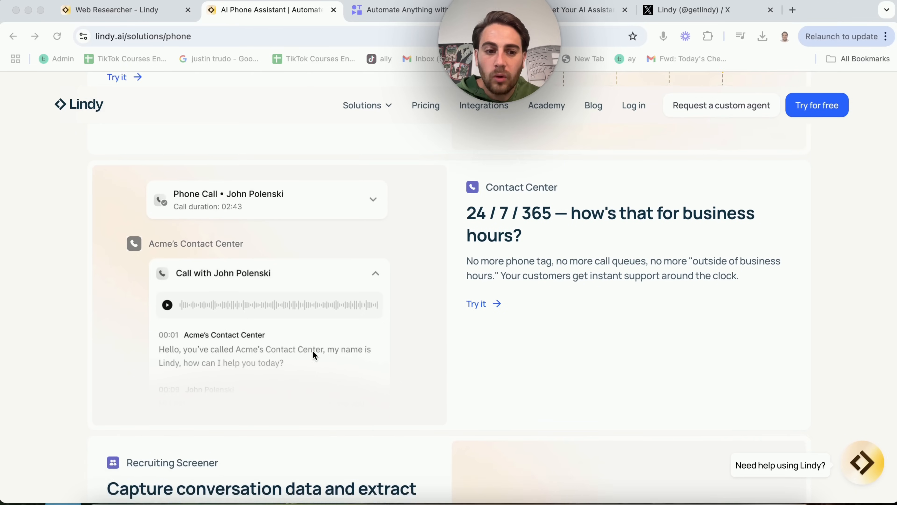
pyautogui.scroll(-3)
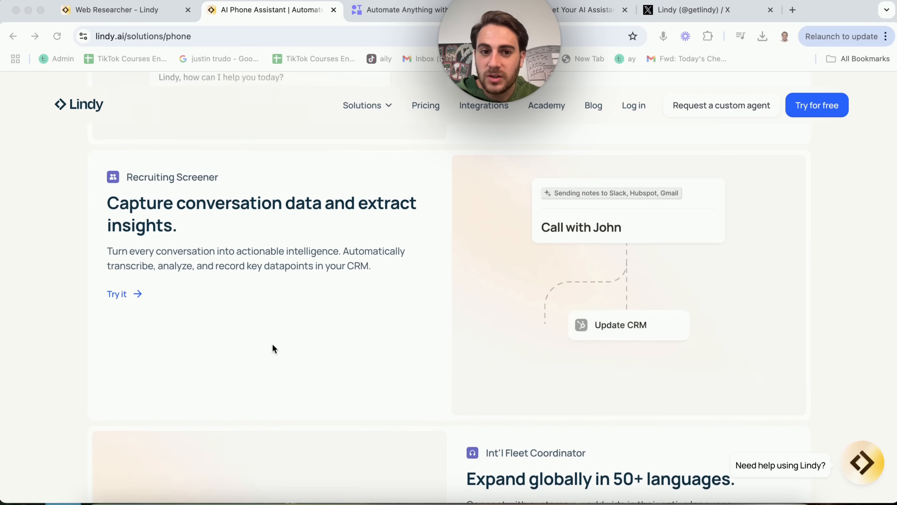
pyautogui.scroll(-3)
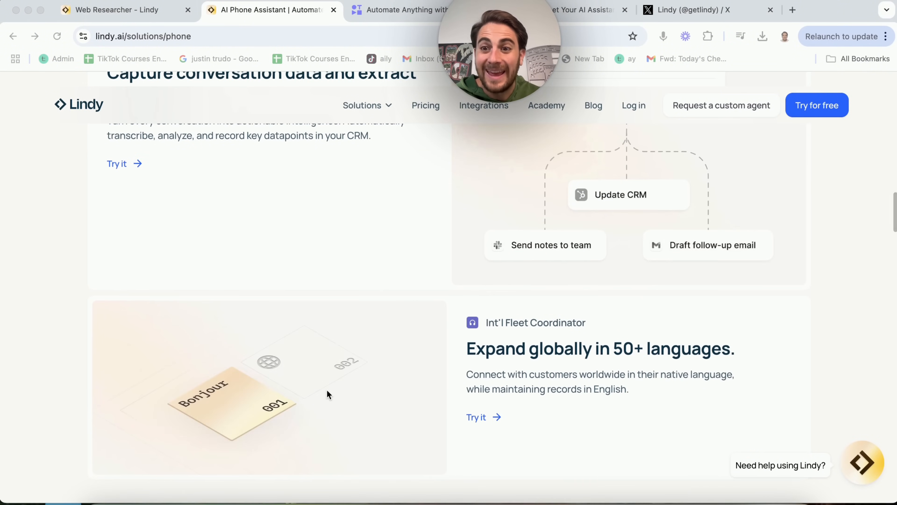
pyautogui.scroll(-3)
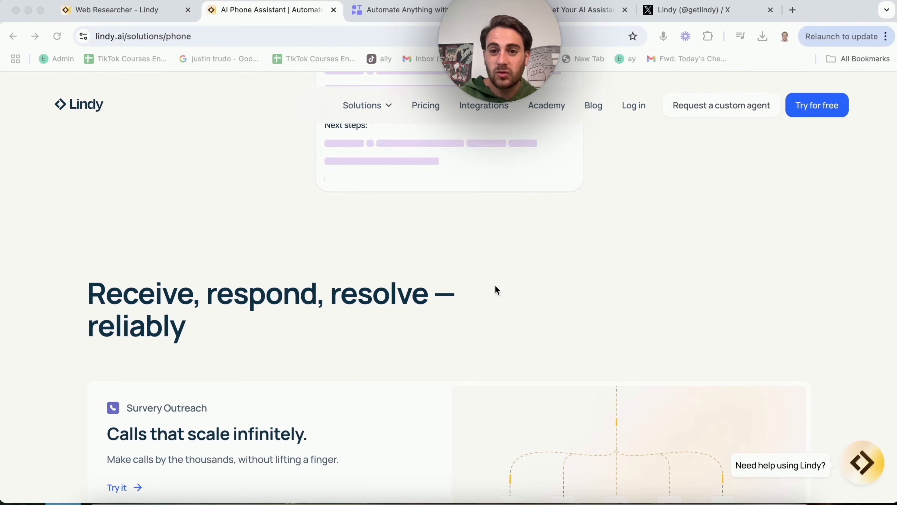
pyautogui.scroll(3)
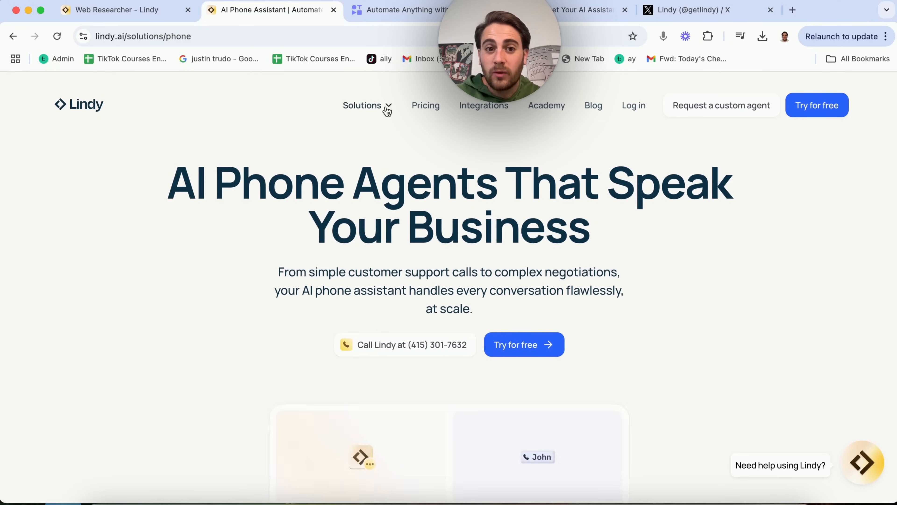
# - Reach the AI Template Hub via Solutions and browse featured templates like Sales Coach and Inbound Phone Call Agent
pyautogui.click(362, 105)
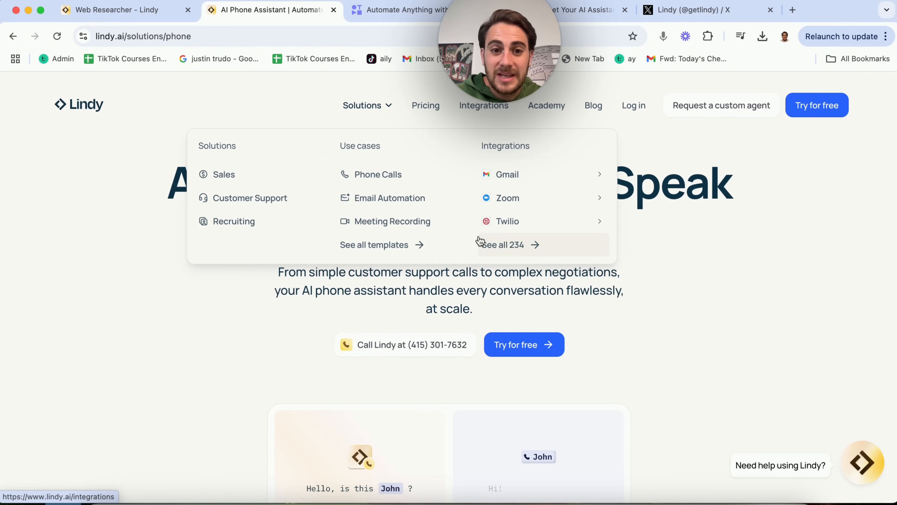
pyautogui.click(374, 244)
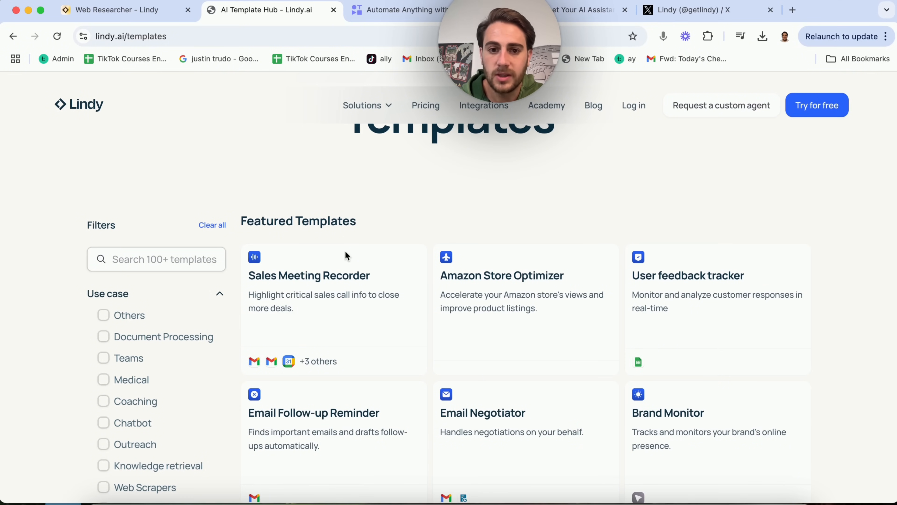
pyautogui.scroll(-3)
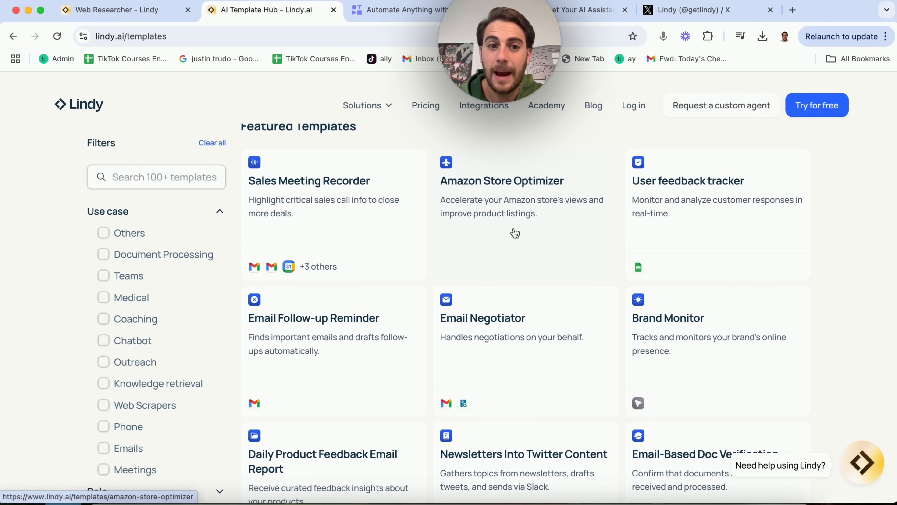
pyautogui.scroll(-3)
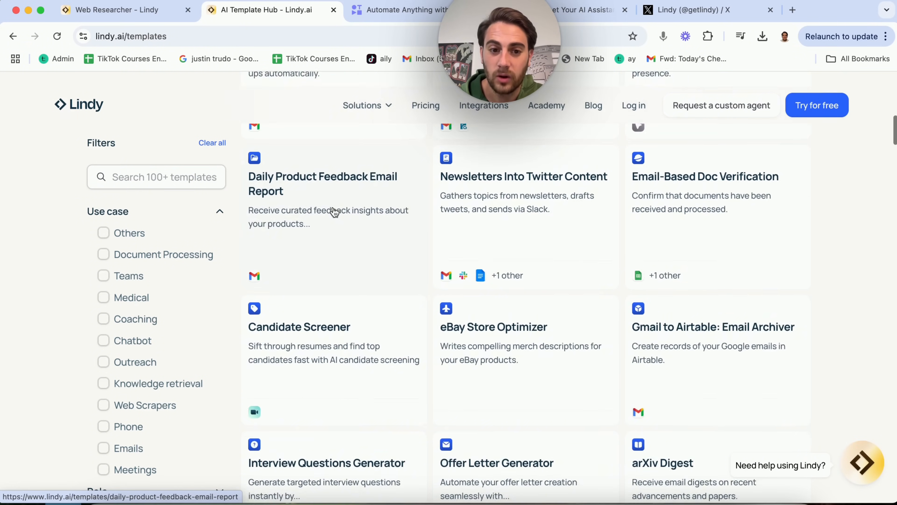
pyautogui.scroll(-3)
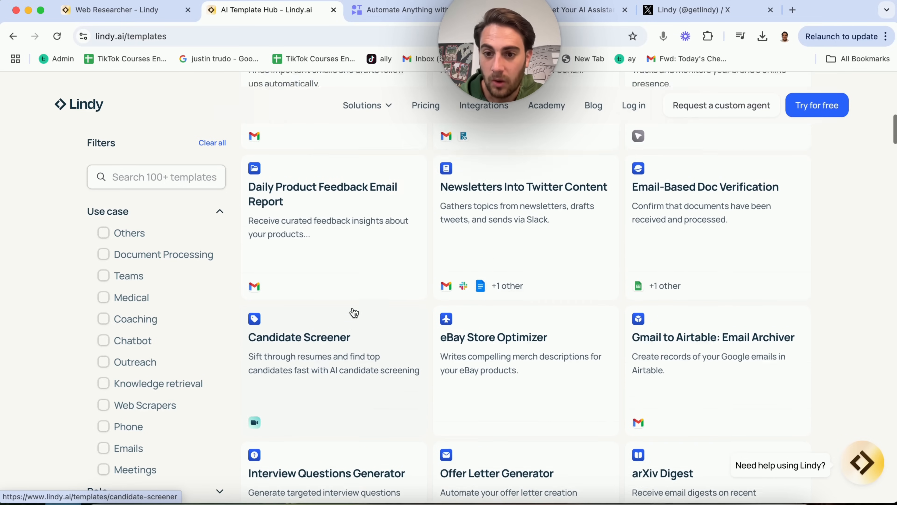
pyautogui.scroll(-3)
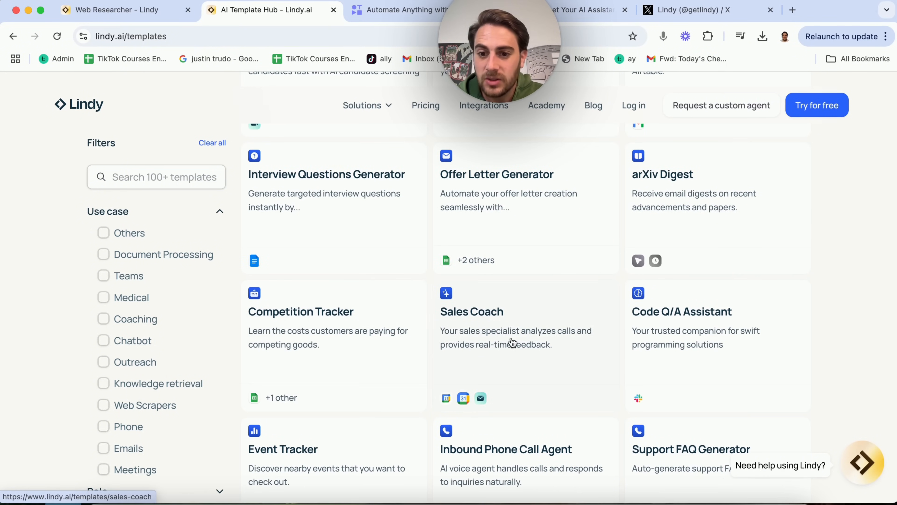
pyautogui.scroll(-3)
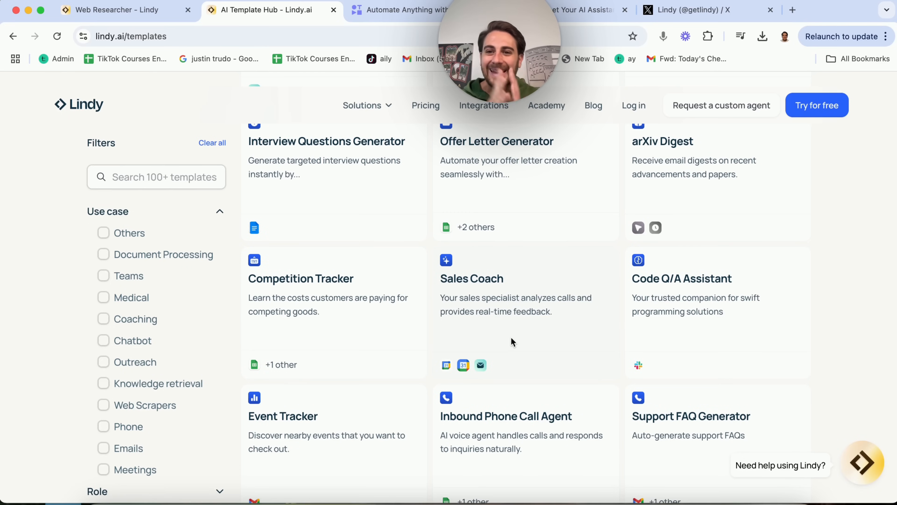